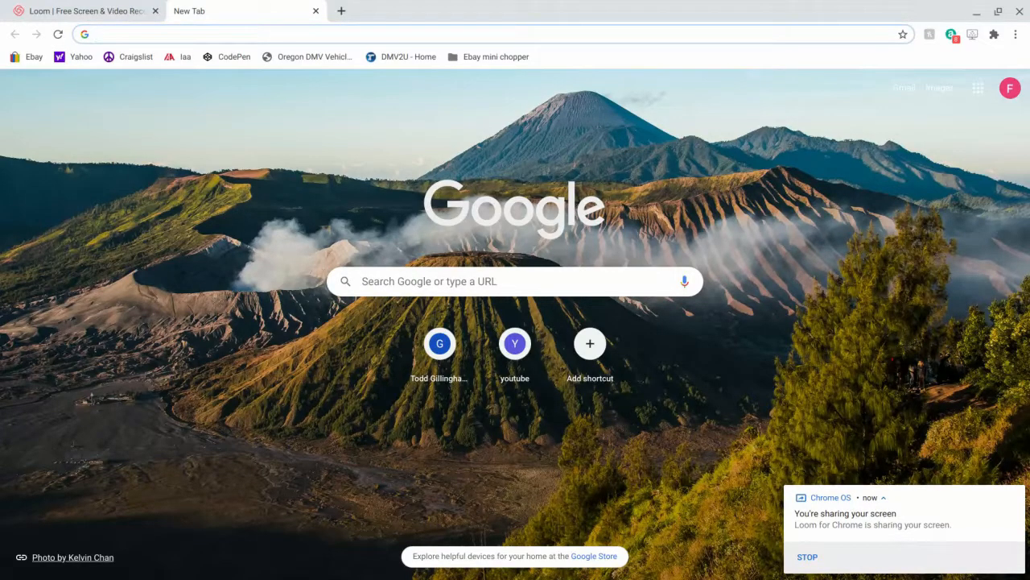
mouse_move(267, 23)
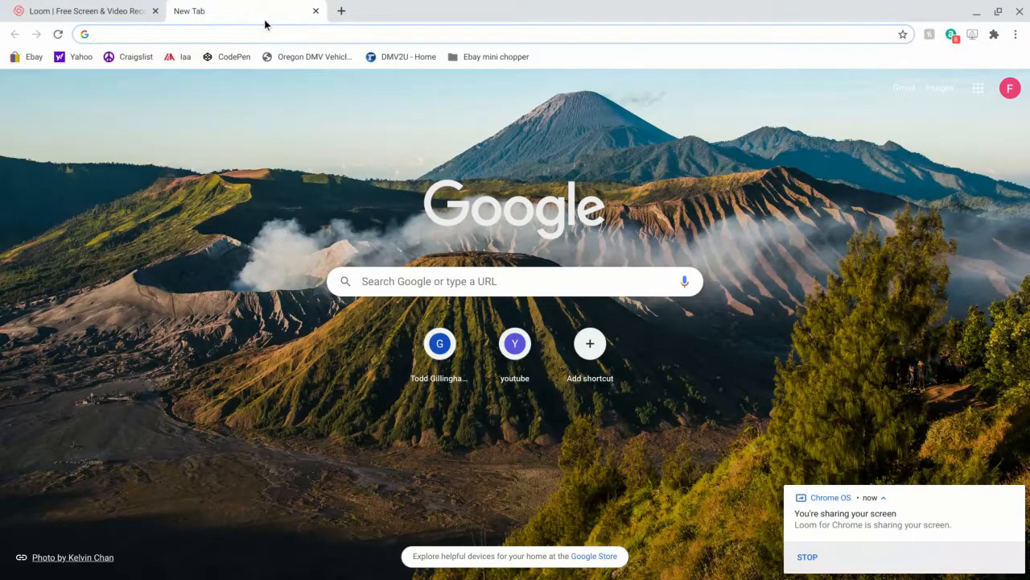
Navigate from the blank tab to the official minecraft.net welcome page
type("minera")
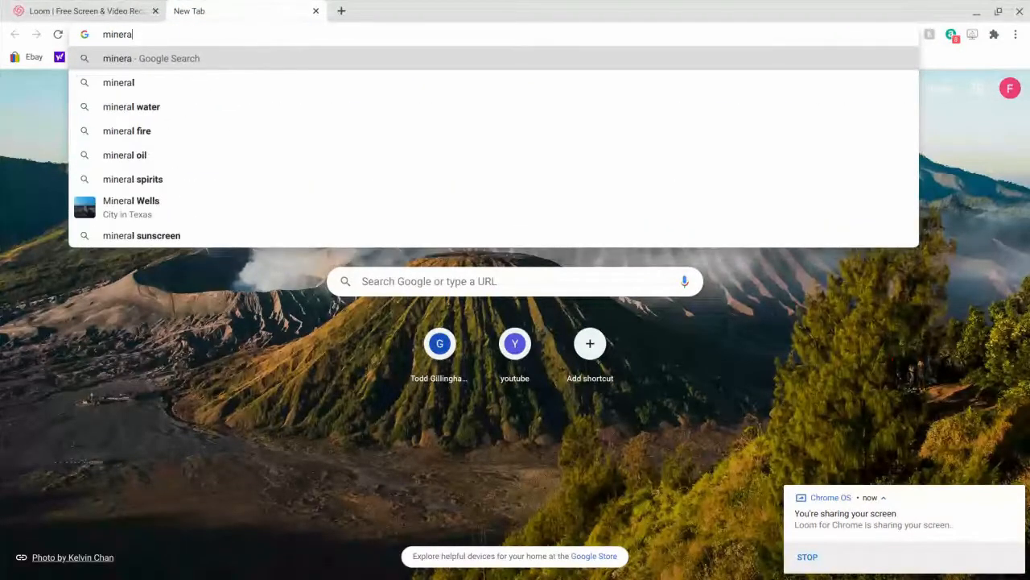
key("Backspace")
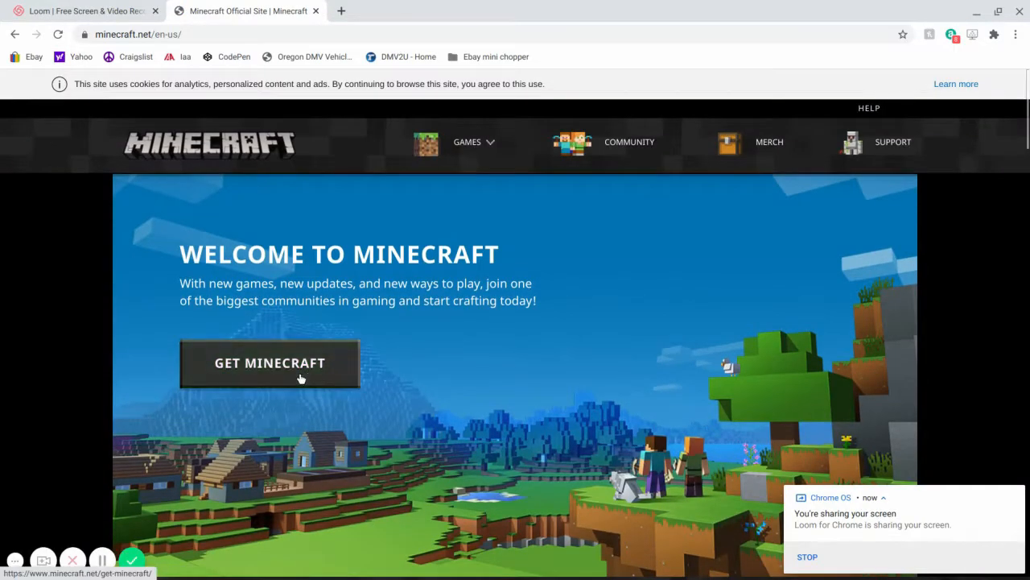
Reach the Mojang sign-in page and submit the autofilled account credentials
left_click(270, 364)
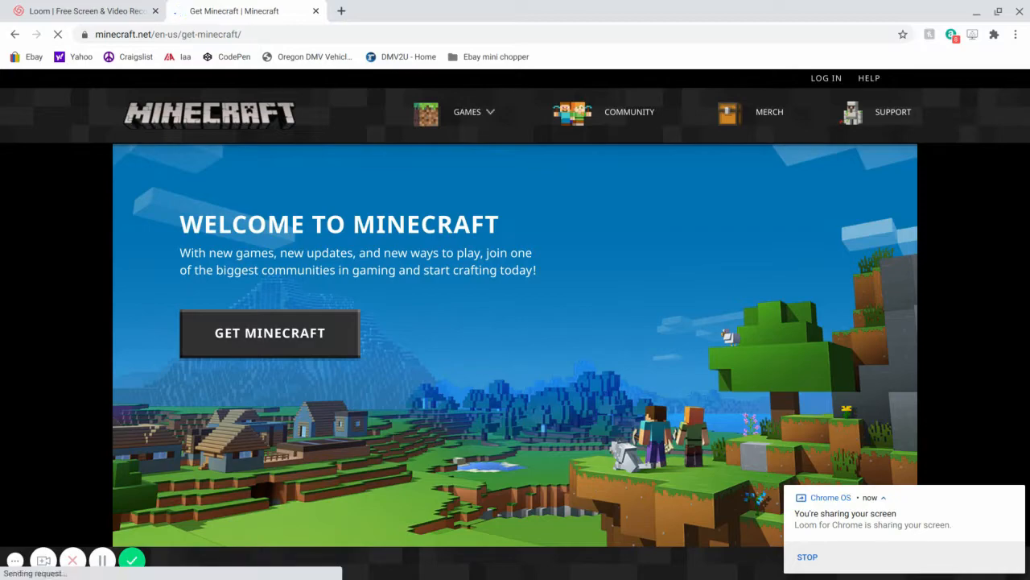
left_click(270, 332)
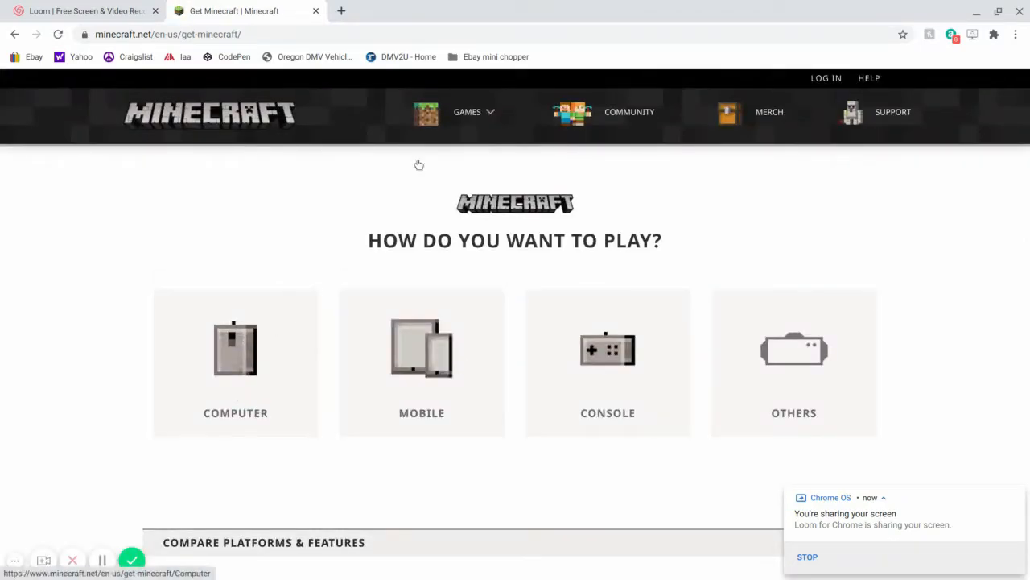
mouse_move(826, 78)
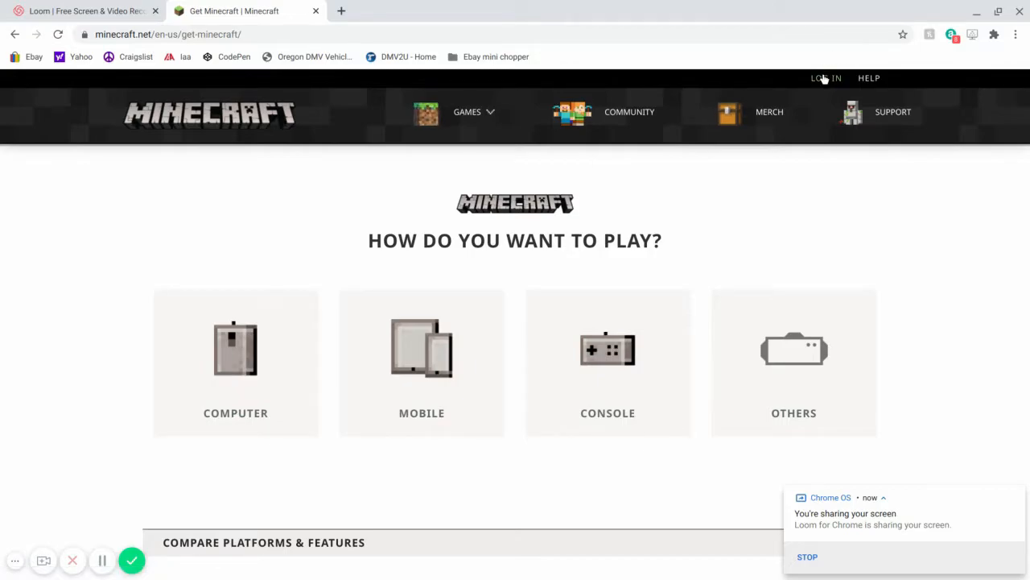
left_click(824, 77)
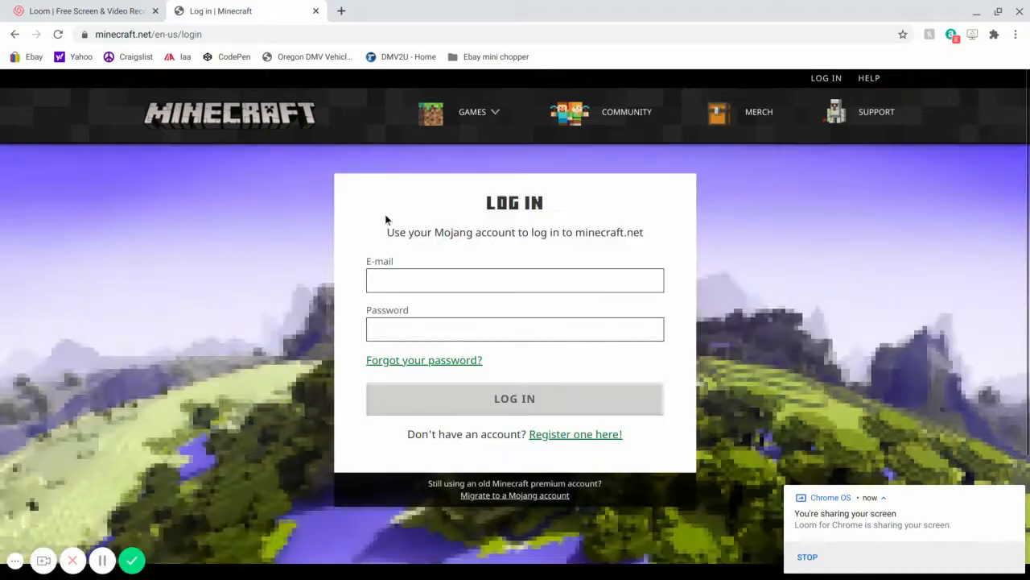
left_click(515, 280)
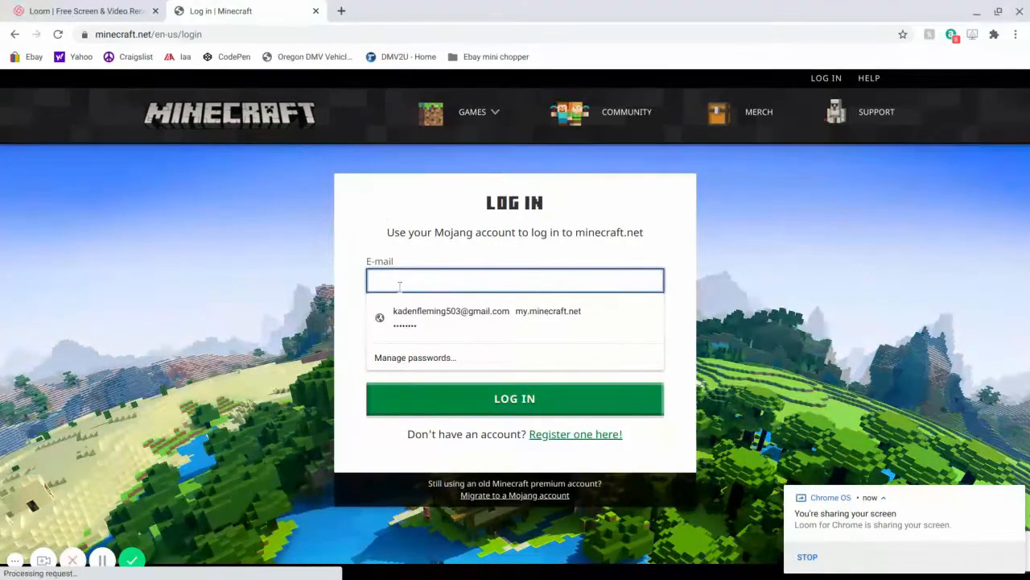
left_click(451, 319)
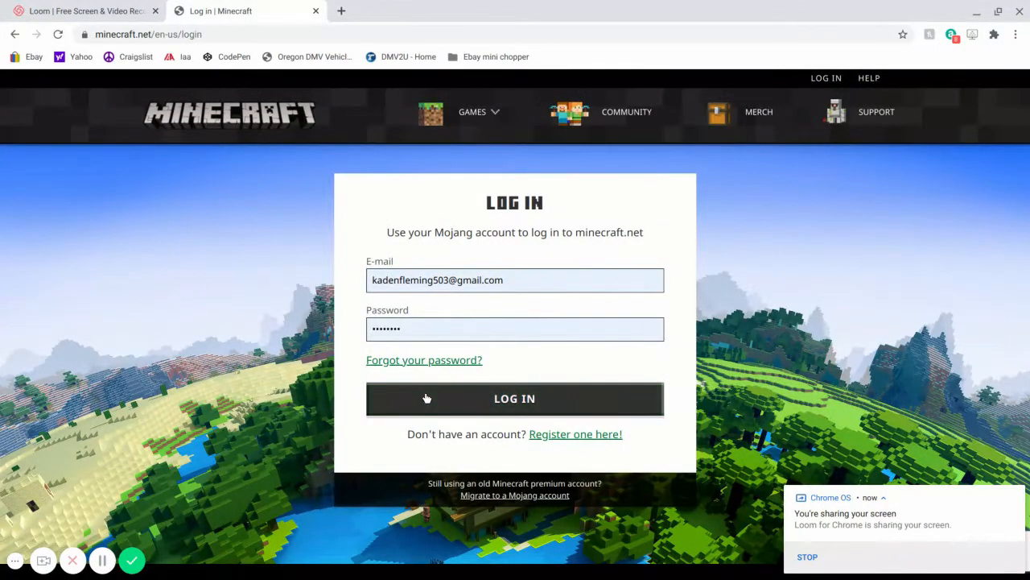
mouse_move(438, 402)
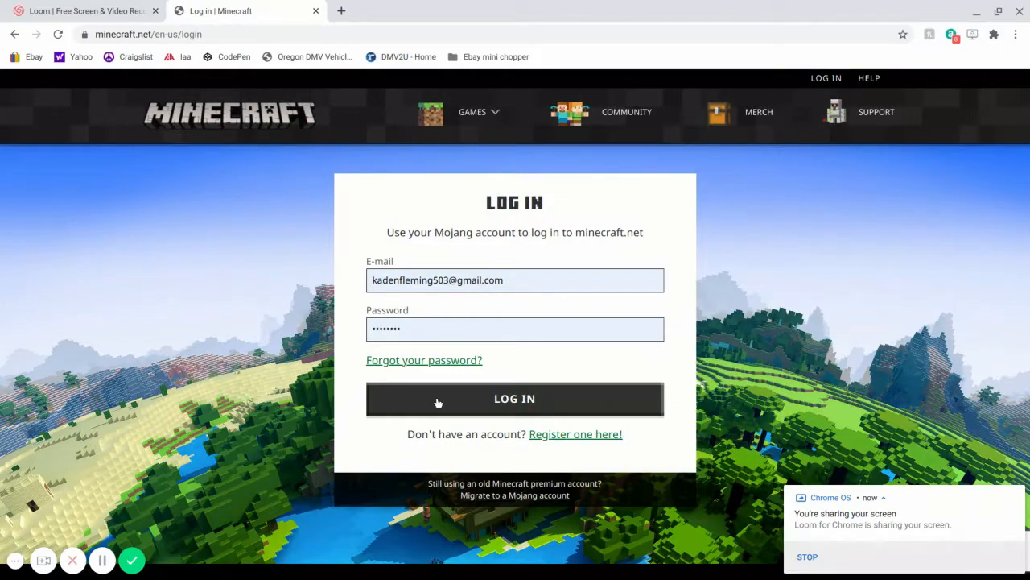
left_click(515, 399)
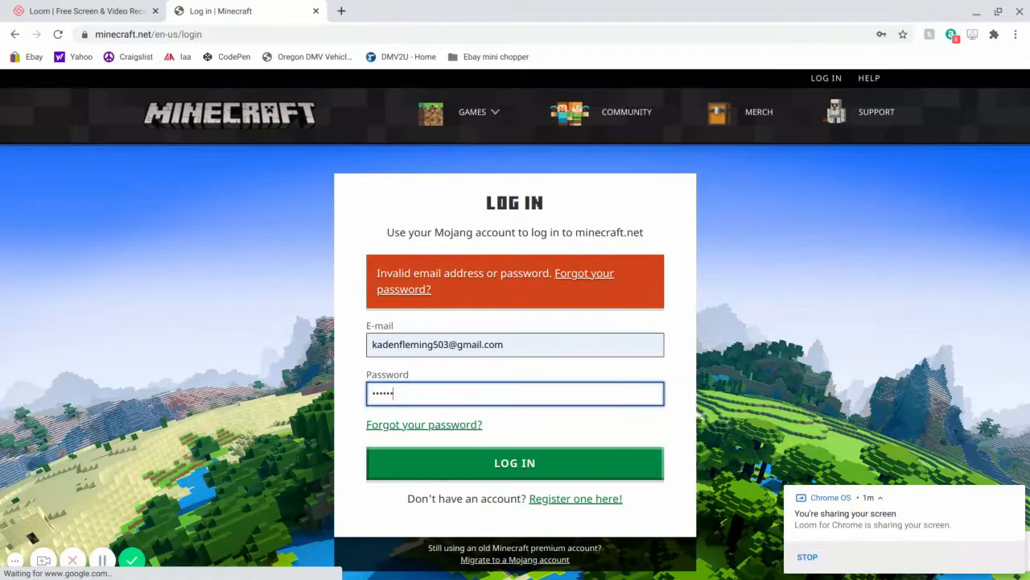
Retype the password after the error, sign in successfully, and decline saving the password
left_click(515, 393)
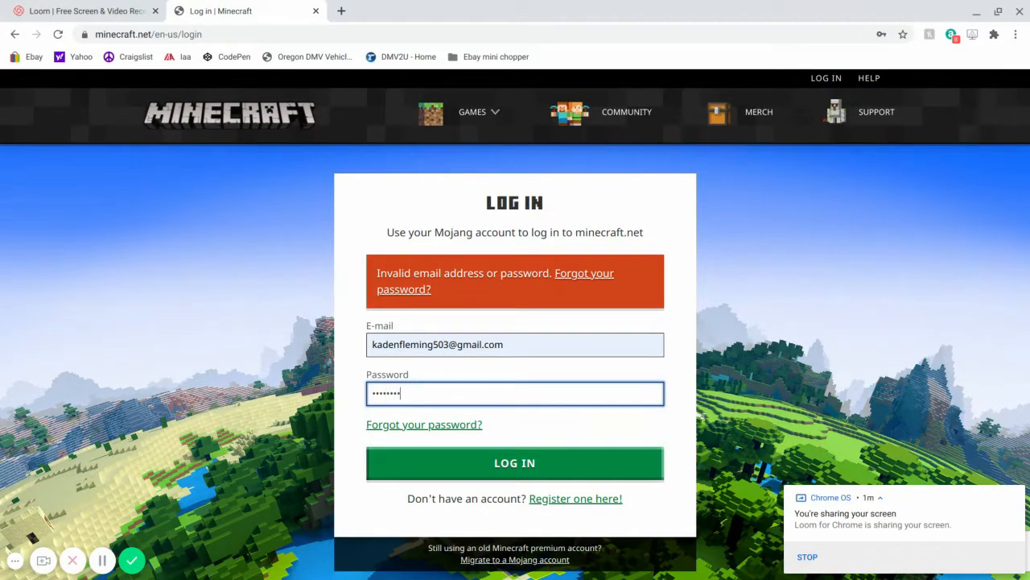
left_click(515, 464)
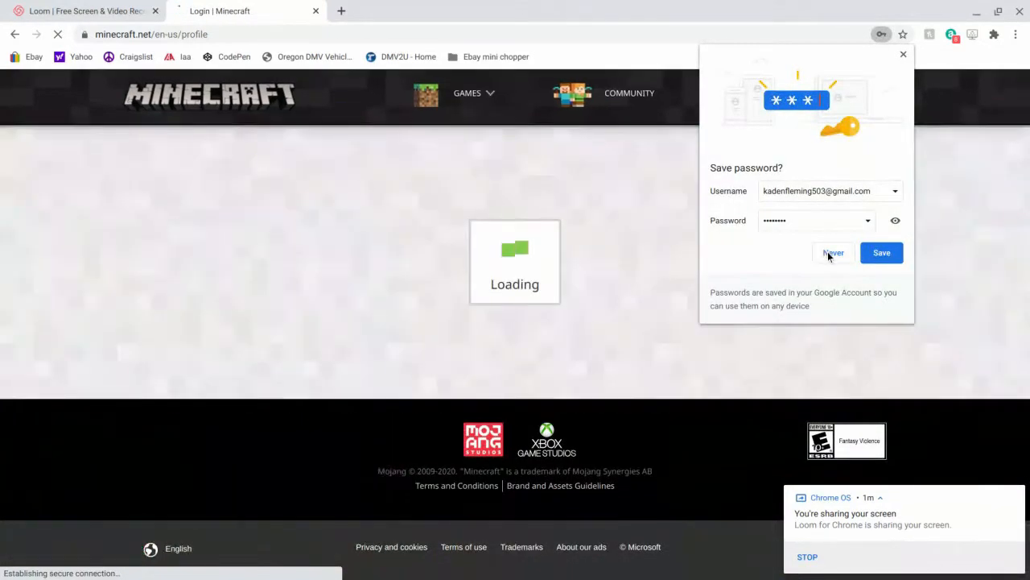
left_click(832, 251)
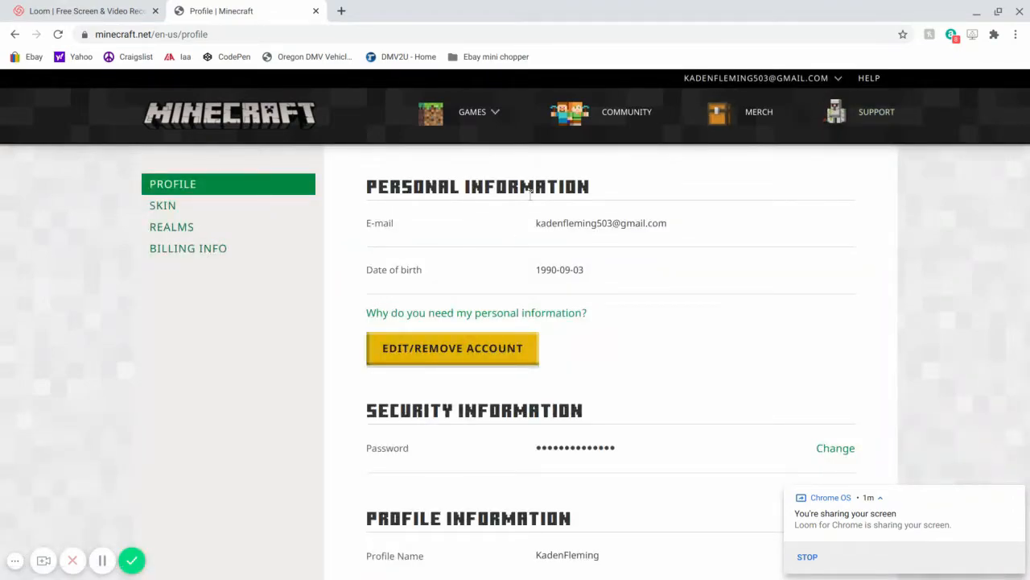
mouse_move(723, 163)
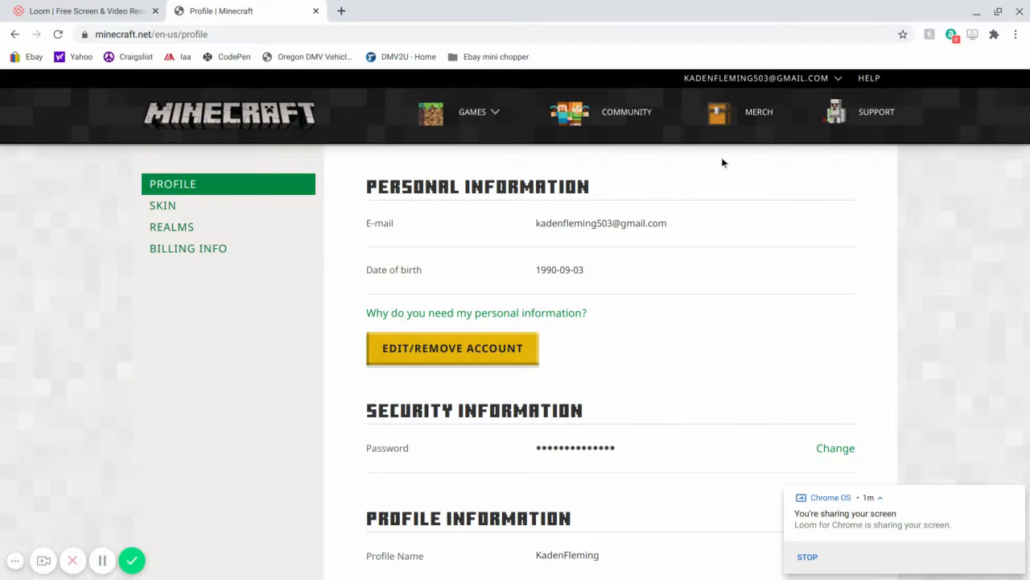
Go from the Games menu to the Minecraft page and start getting the game
left_click(474, 113)
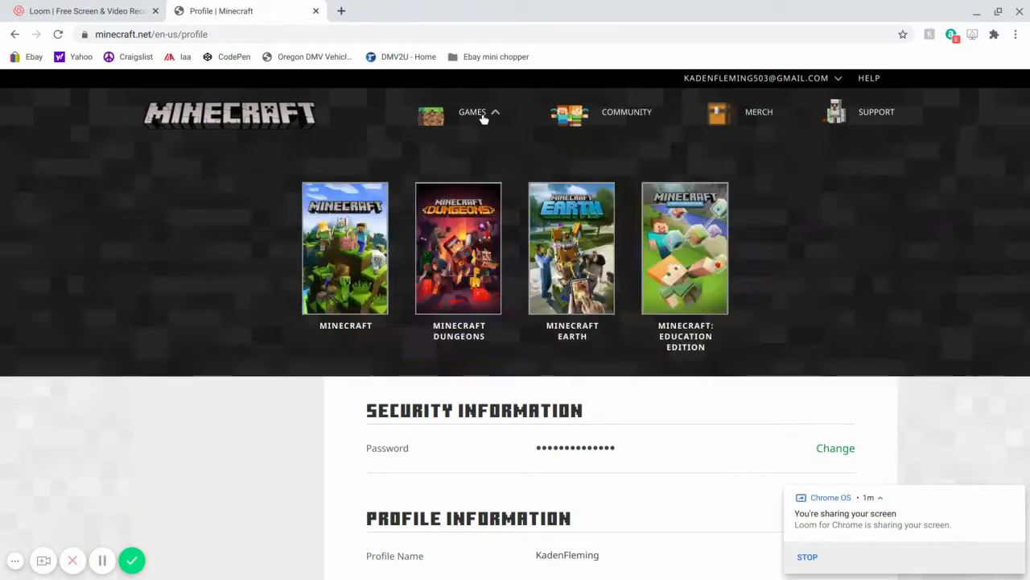
left_click(345, 248)
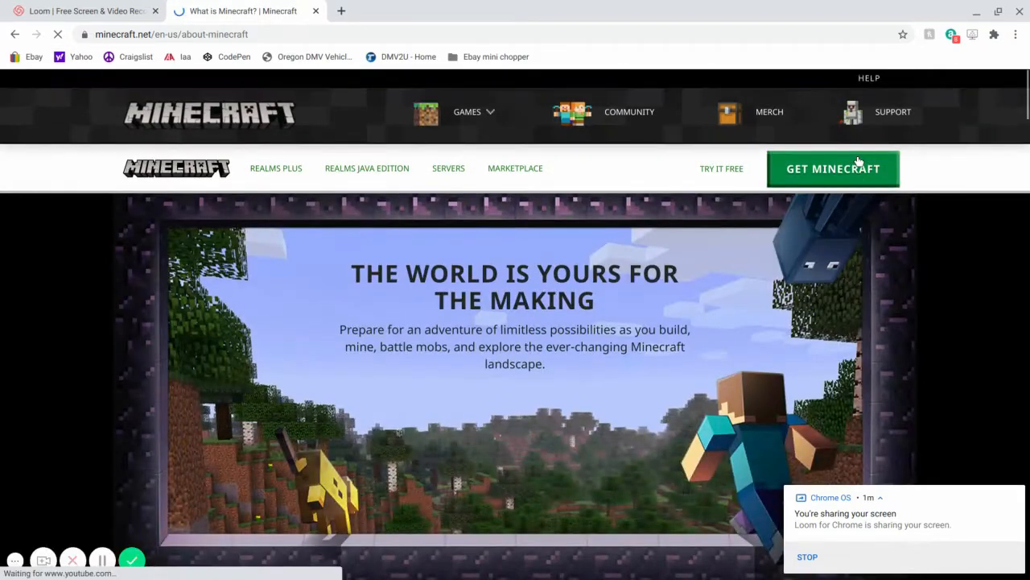
left_click(833, 169)
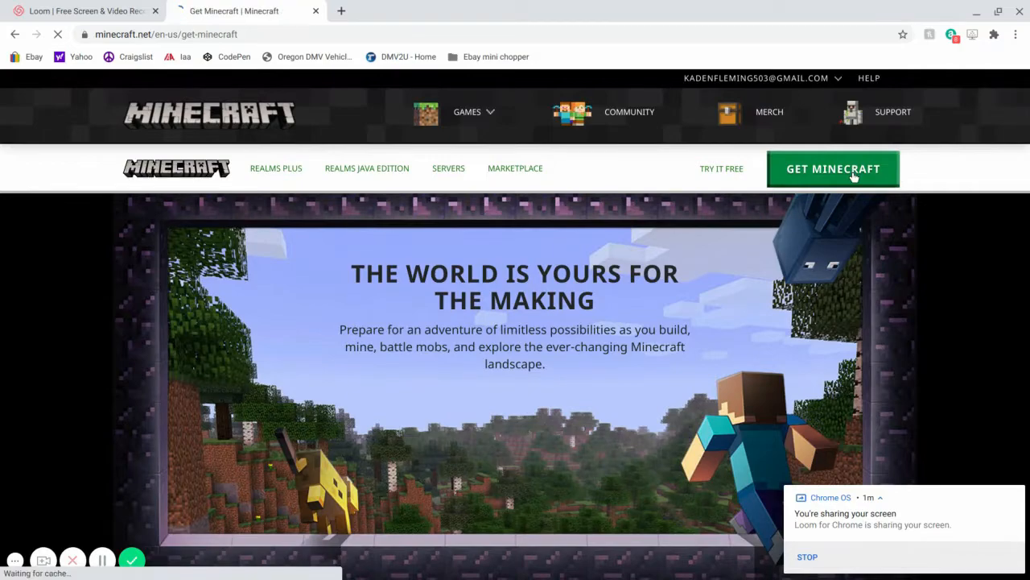
left_click(834, 169)
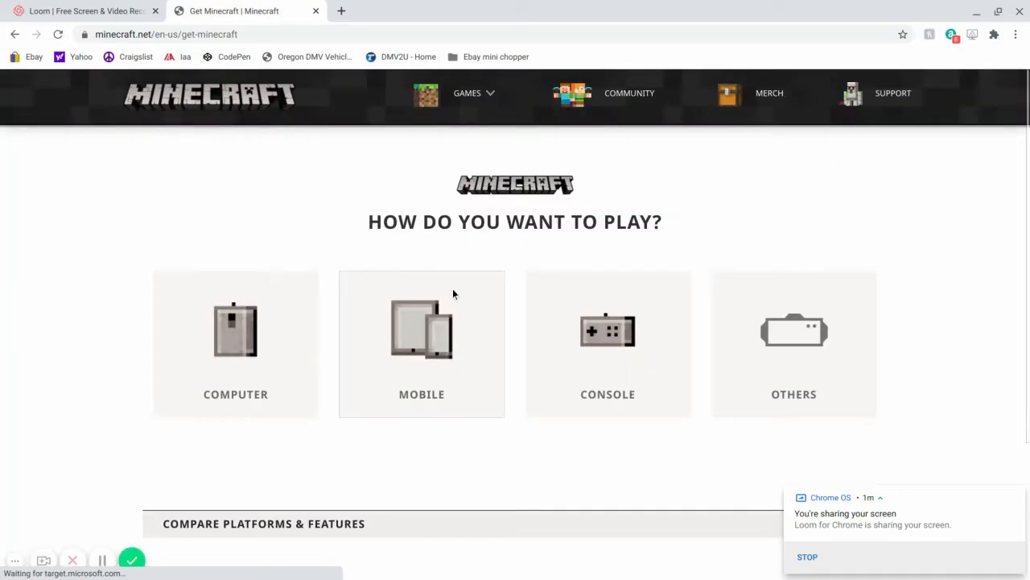
Choose Computer and Java Edition, then start buying it, revealing the account already owns Minecraft
left_click(235, 345)
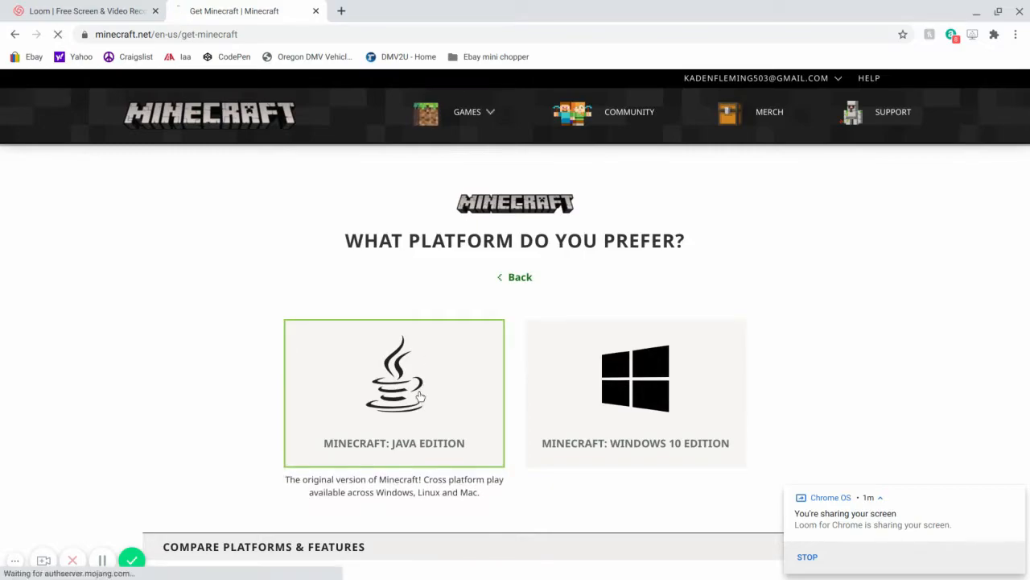
left_click(392, 392)
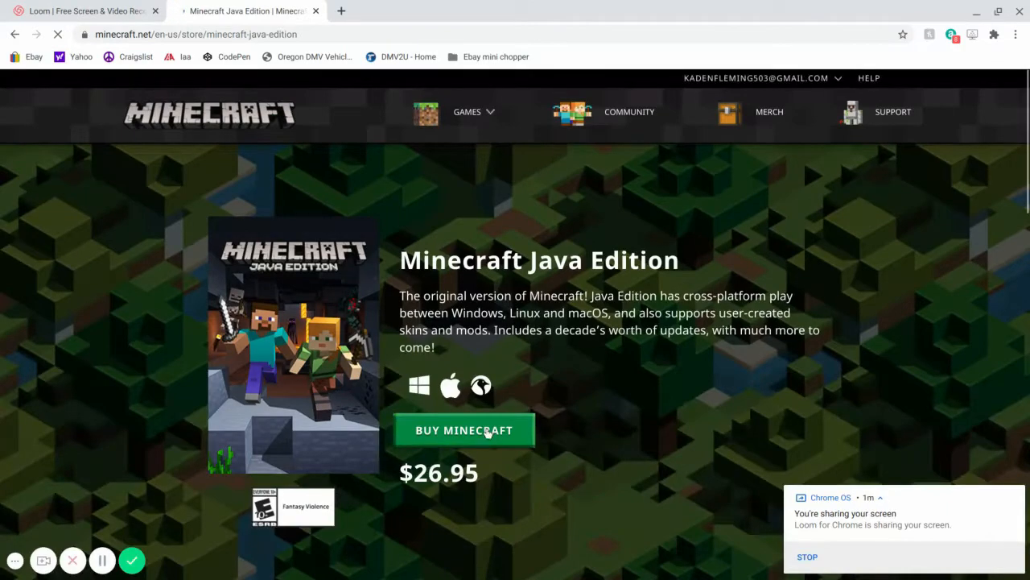
left_click(464, 429)
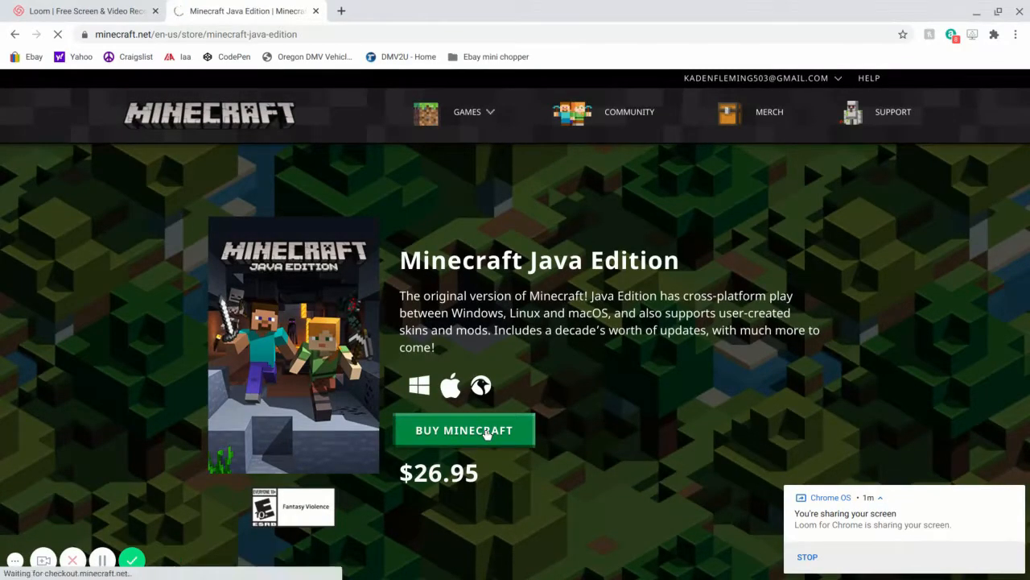
left_click(464, 429)
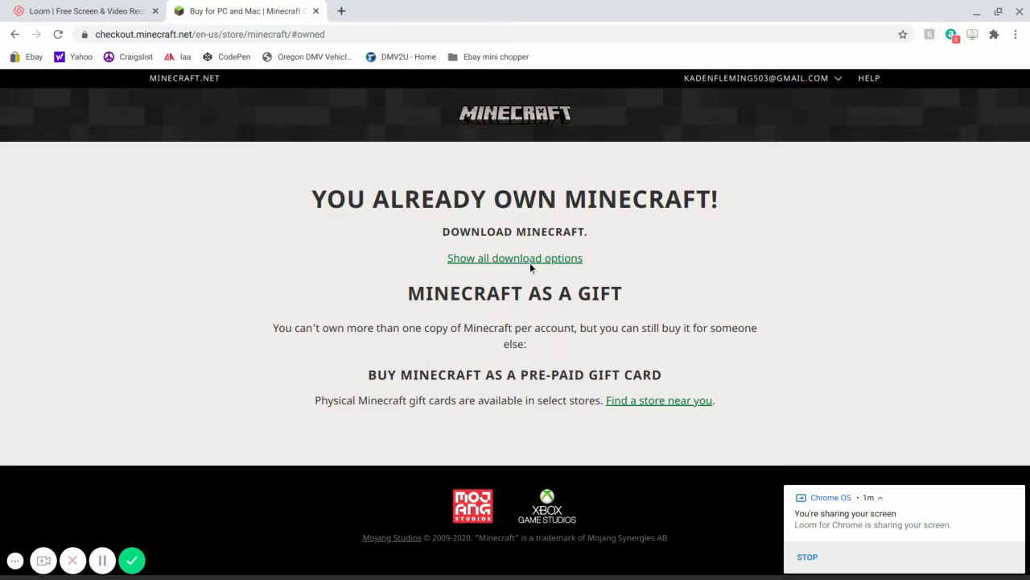
Show the alternative download options for other Linux distributions
left_click(515, 257)
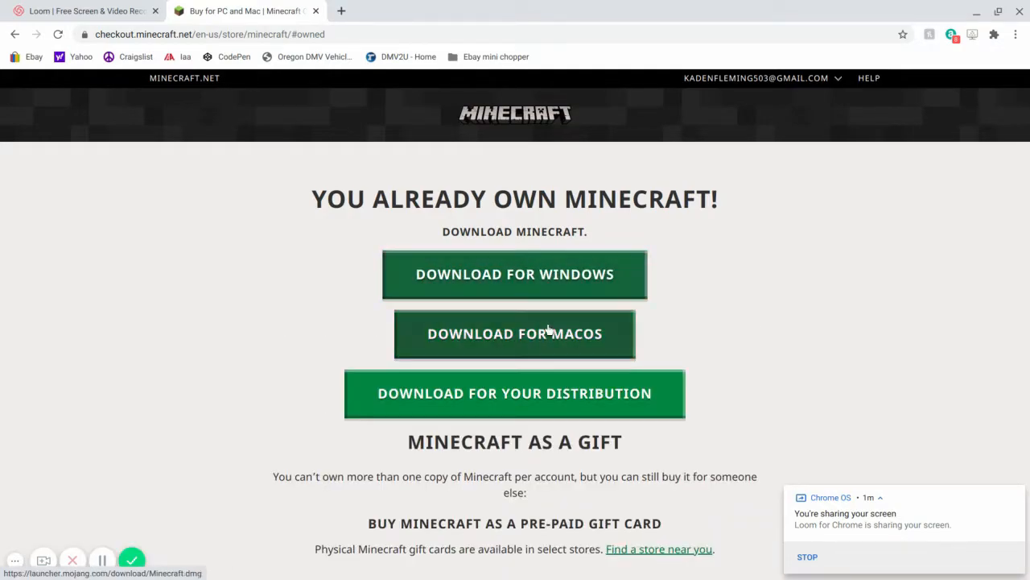
mouse_move(566, 403)
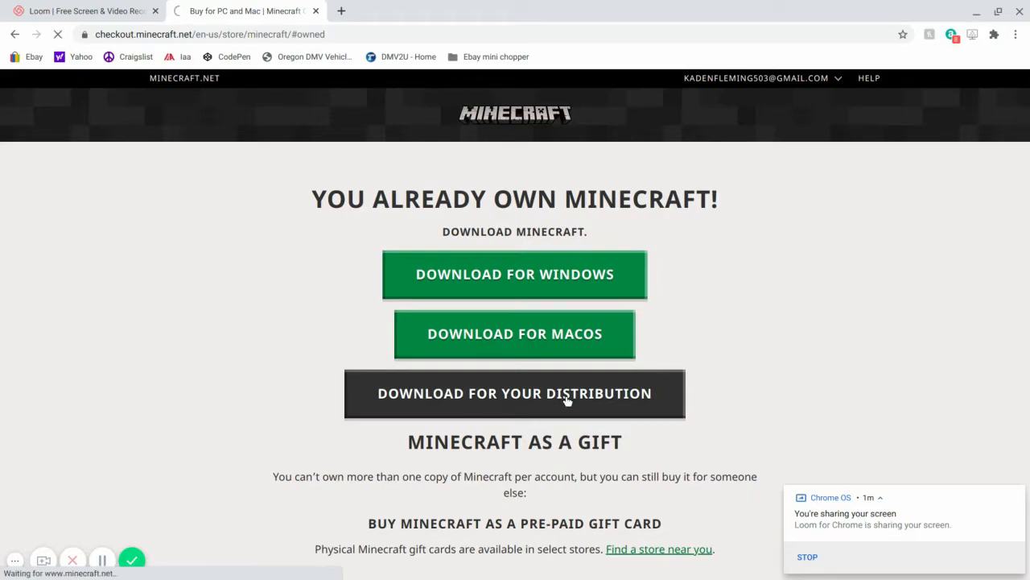
left_click(515, 393)
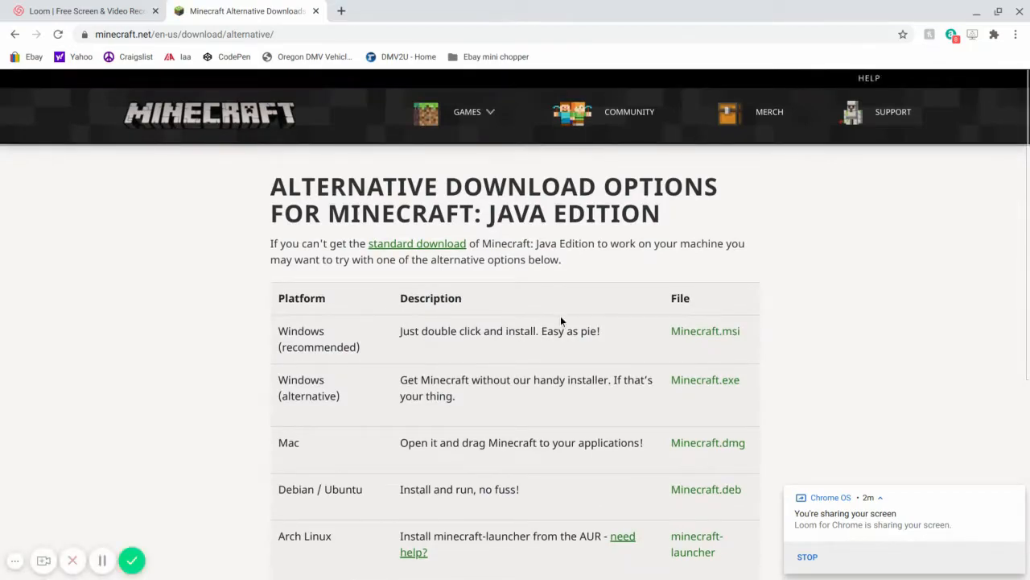
scroll("down", 3)
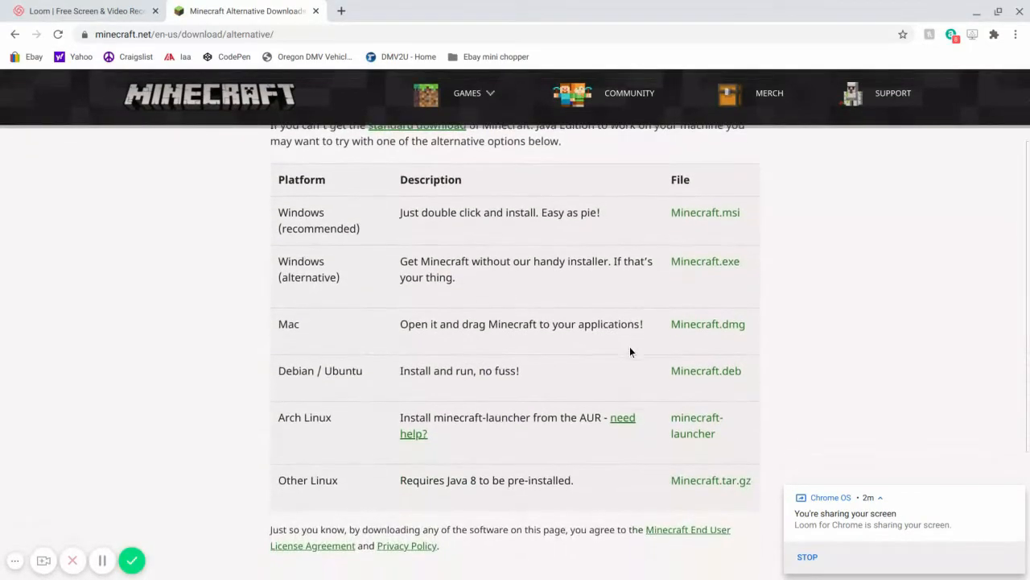
Download the Debian / Ubuntu Minecraft.deb installer and wait for it to finish
double_click(705, 357)
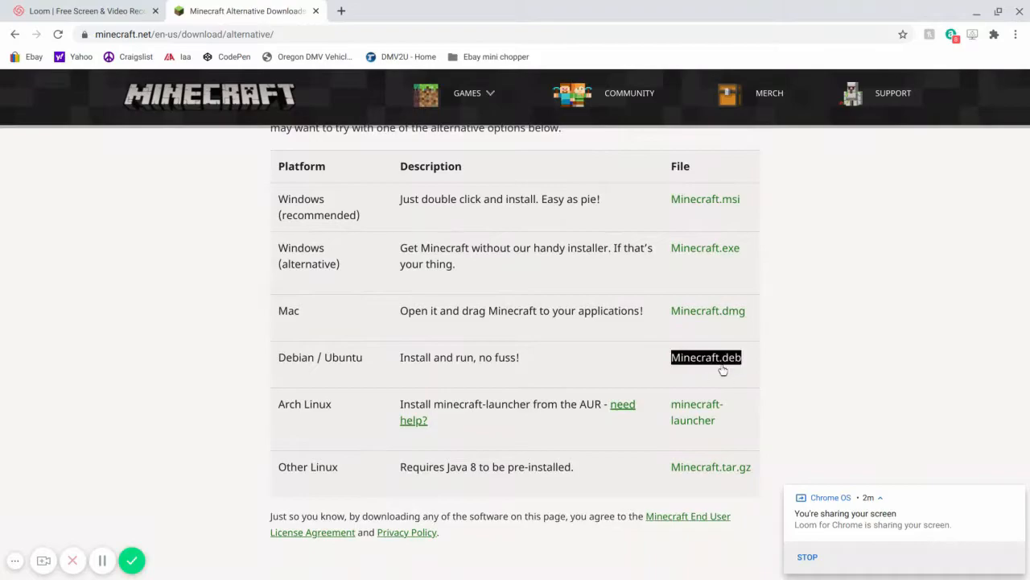
left_click(706, 358)
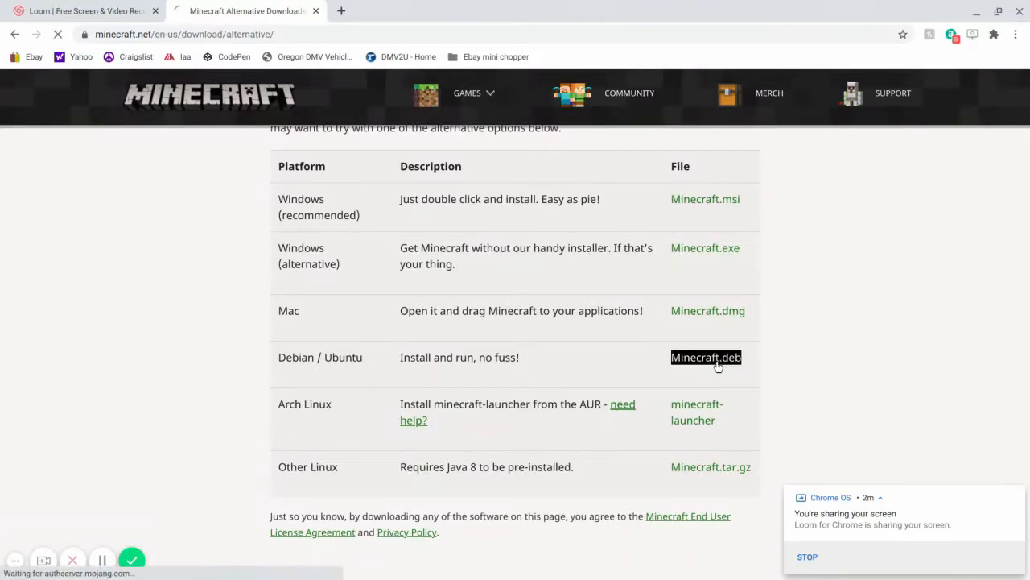
left_click(705, 357)
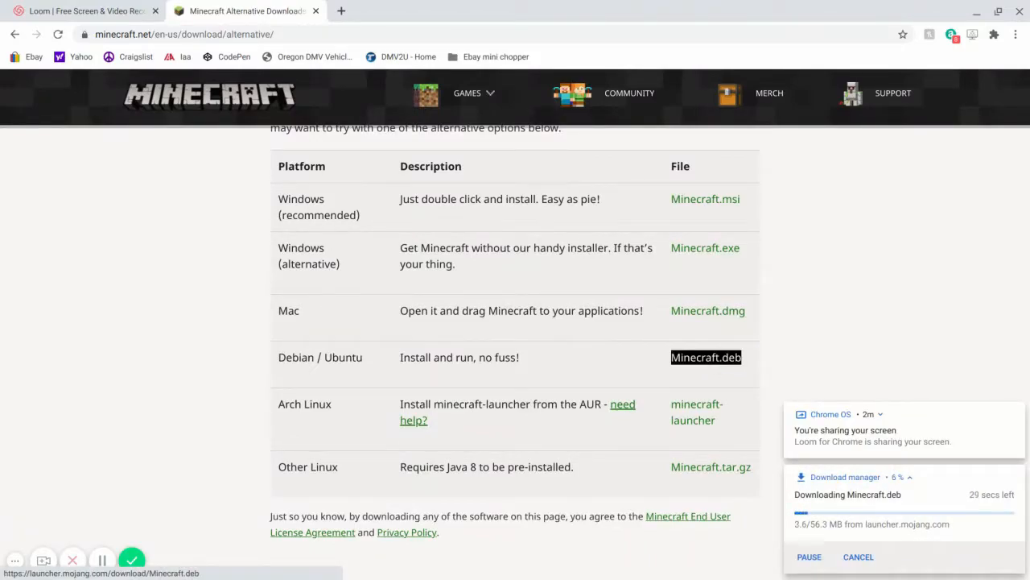
left_click(185, 34)
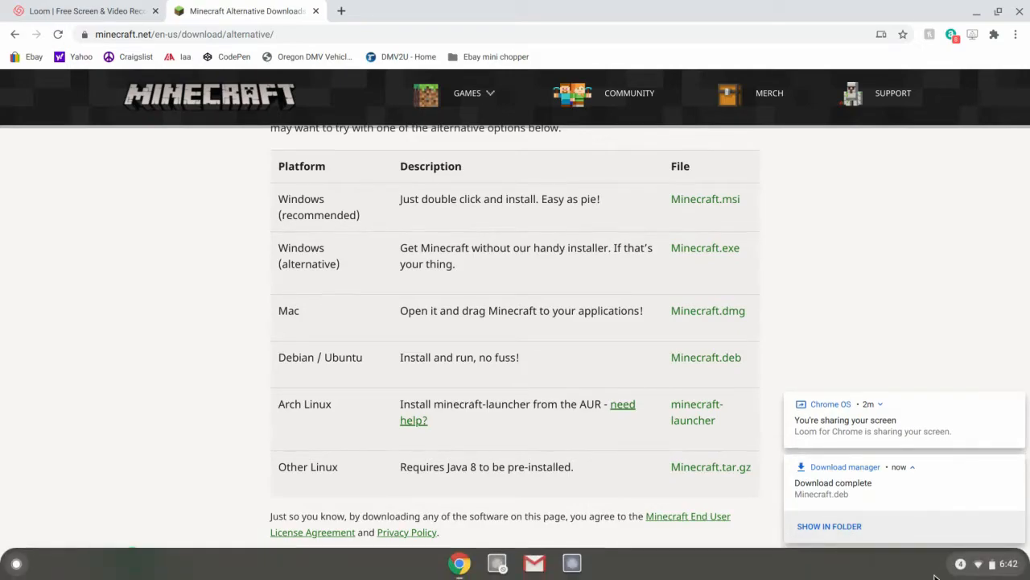
Open Chrome OS Settings from the status tray and go to the Linux (Beta) section
left_click(988, 563)
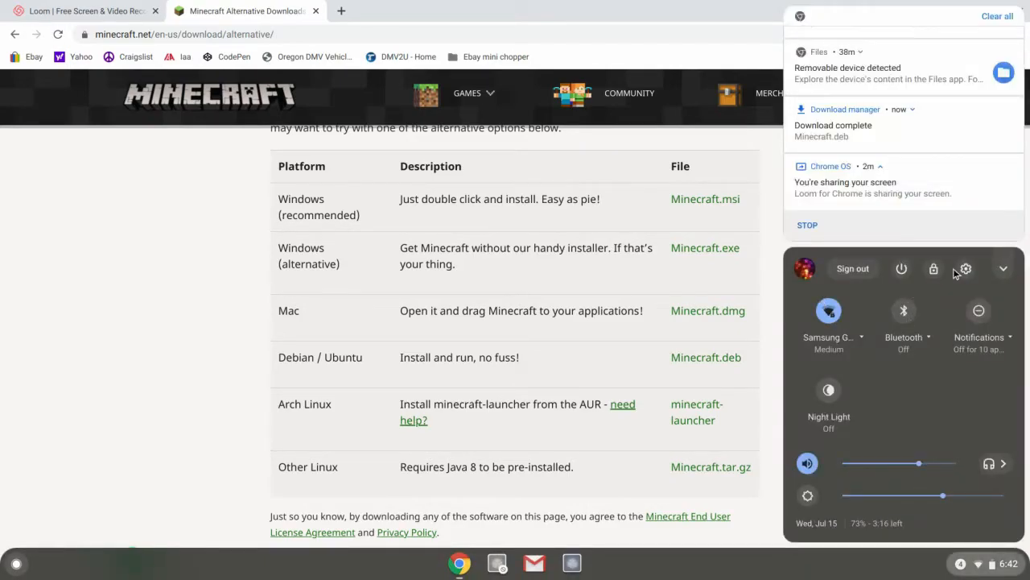
left_click(964, 267)
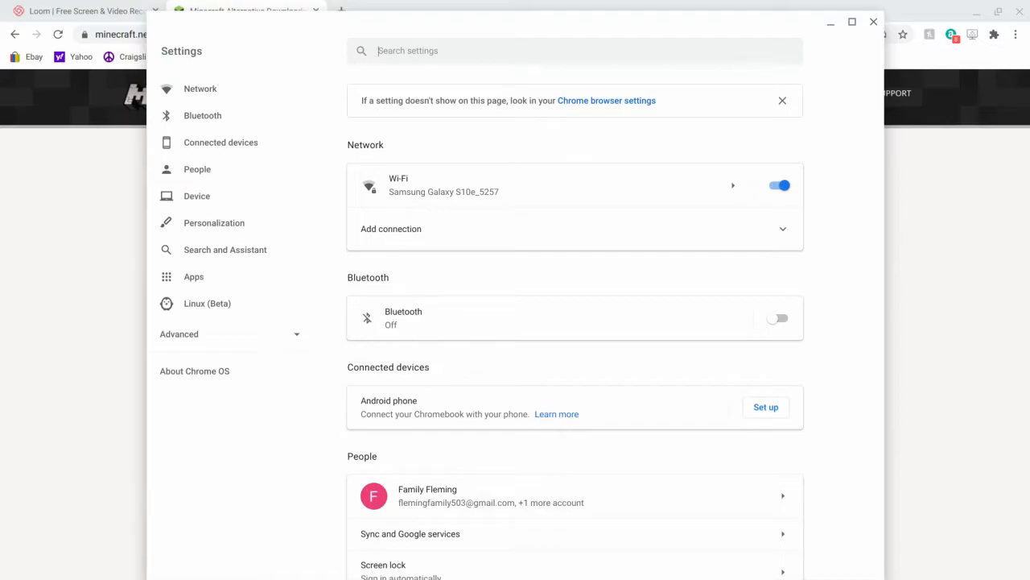
mouse_move(418, 338)
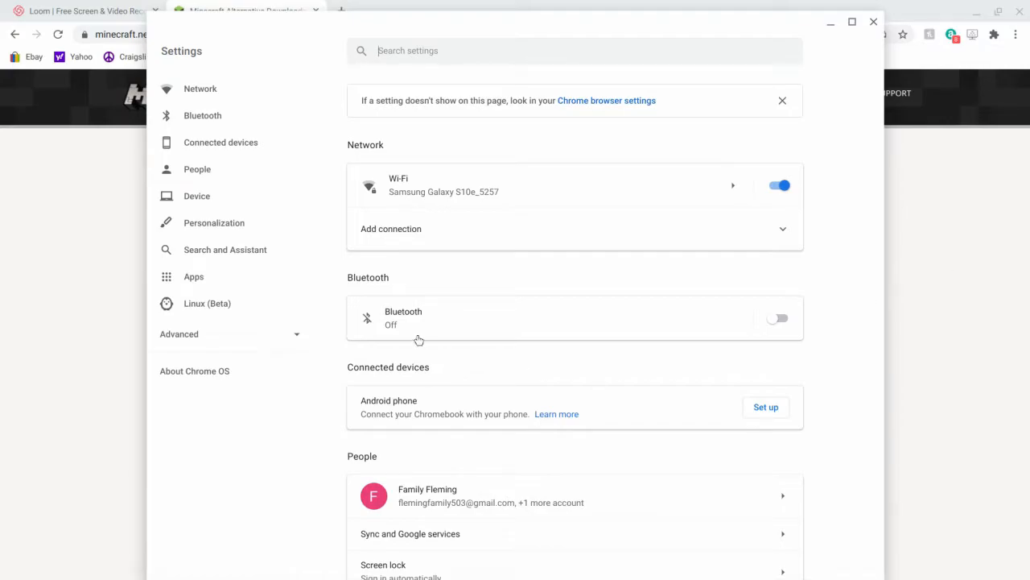
left_click(206, 303)
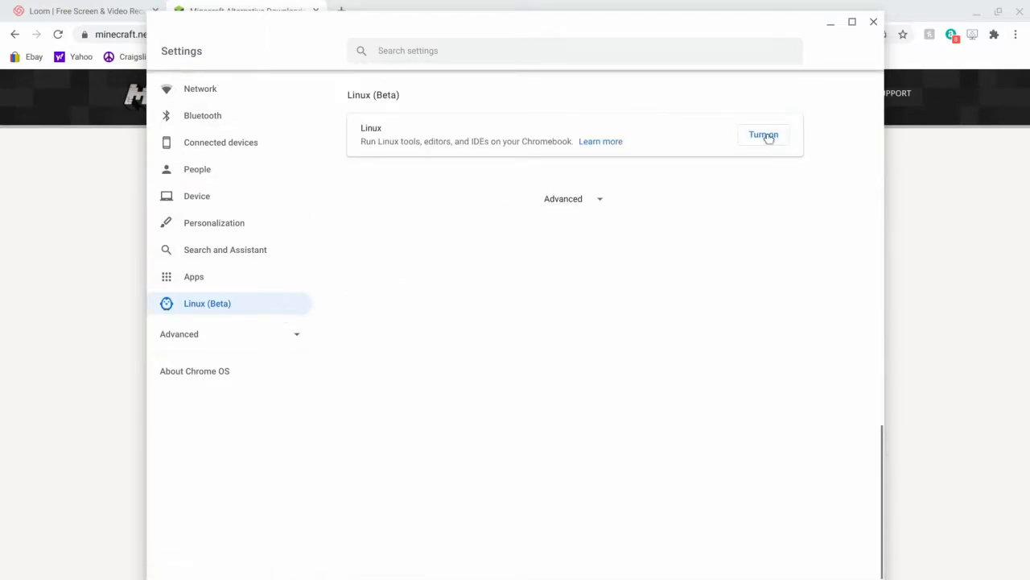
Turn on Linux (Beta) with the username 'adenfle' and install it
left_click(763, 135)
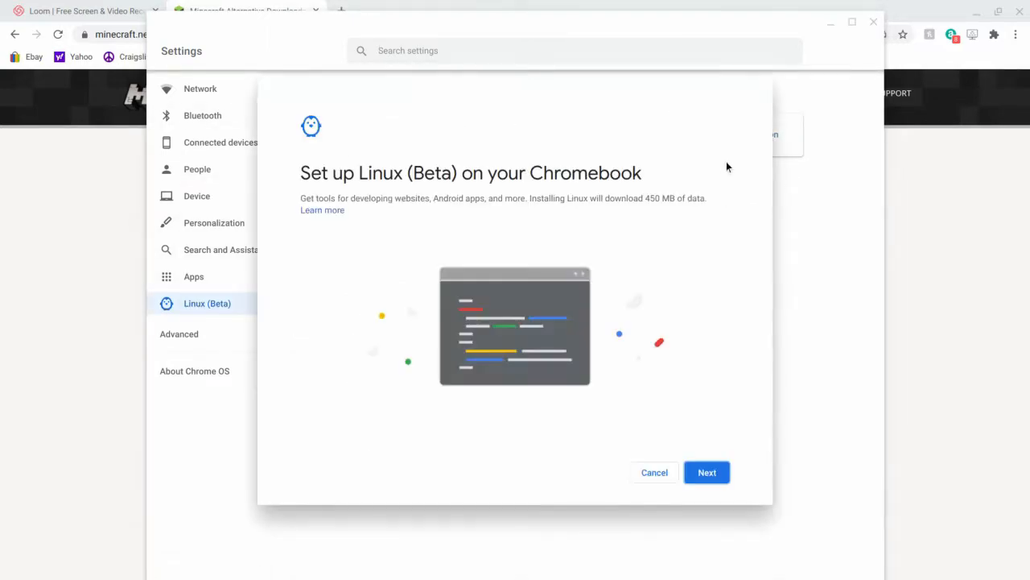
left_click(706, 472)
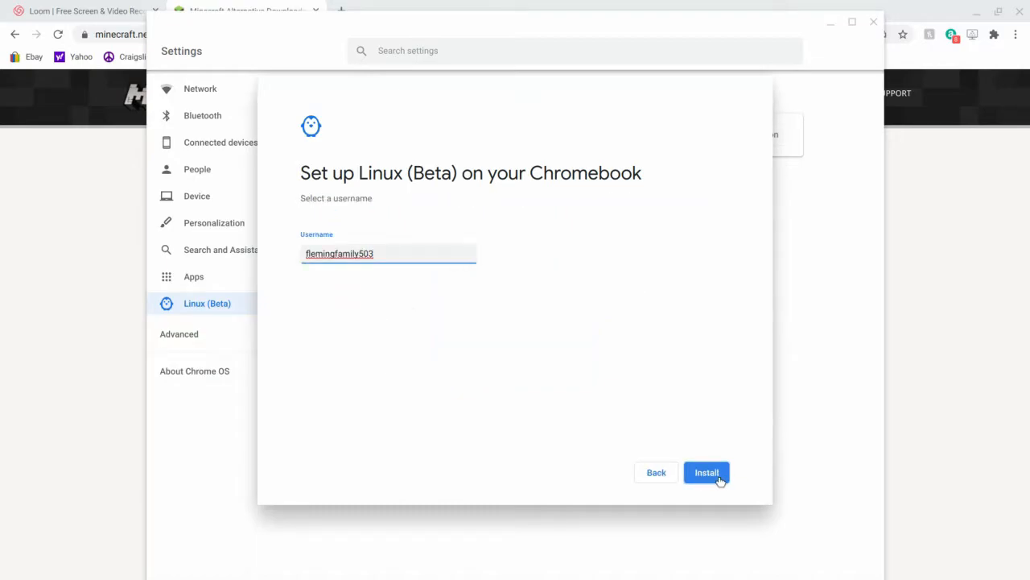
key("Backspace")
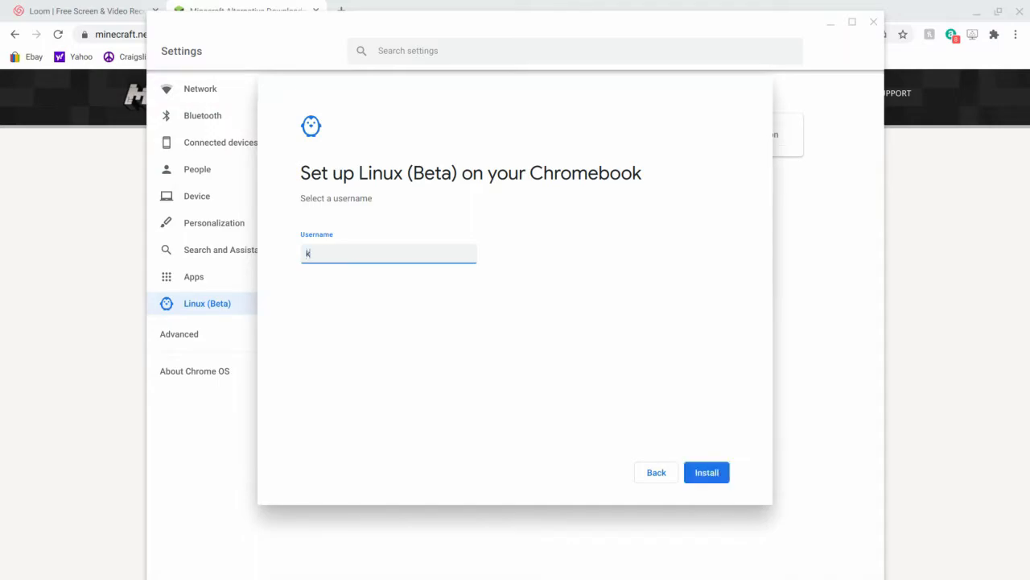
type("adenfleming")
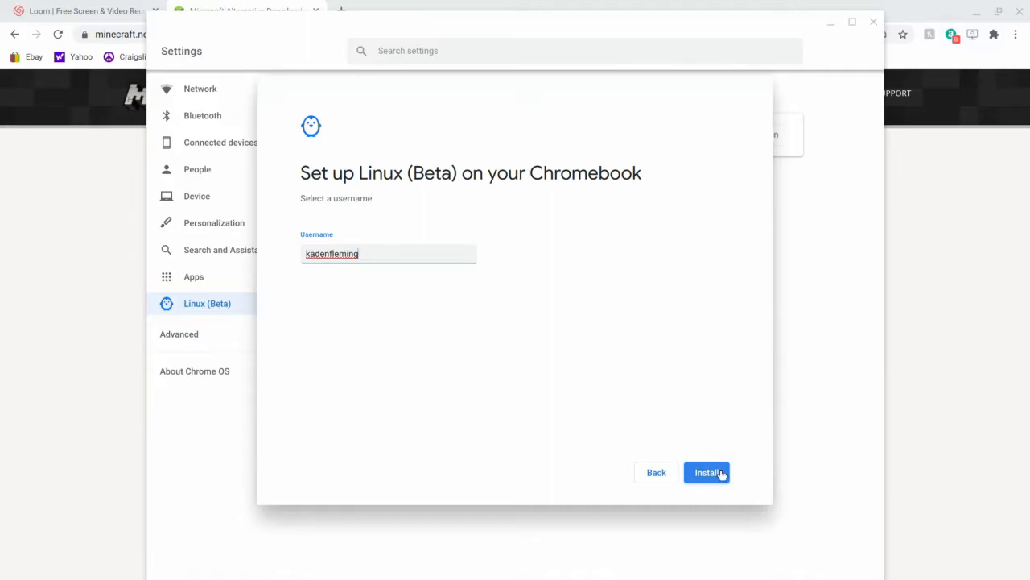
left_click(706, 471)
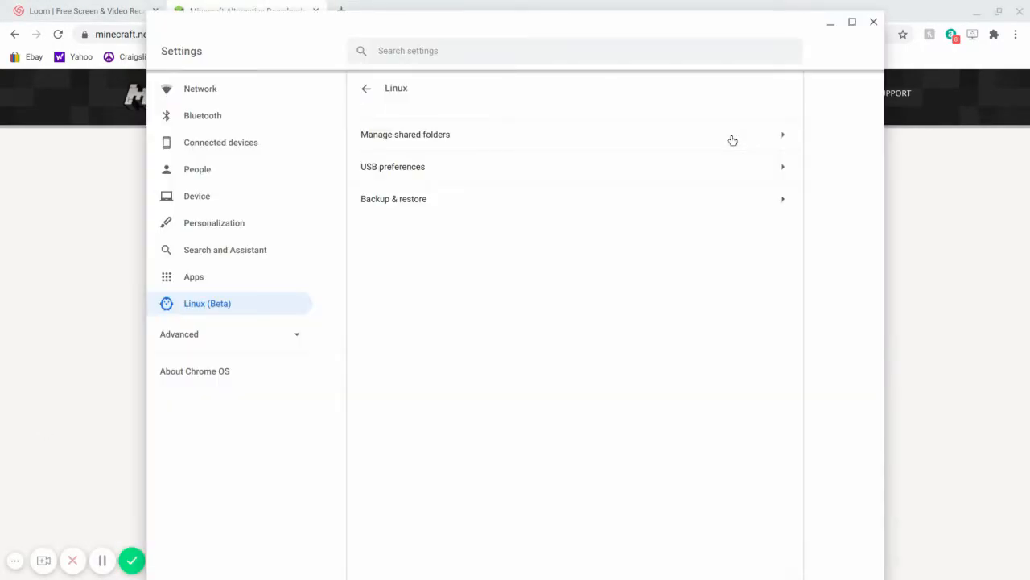
mouse_move(679, 148)
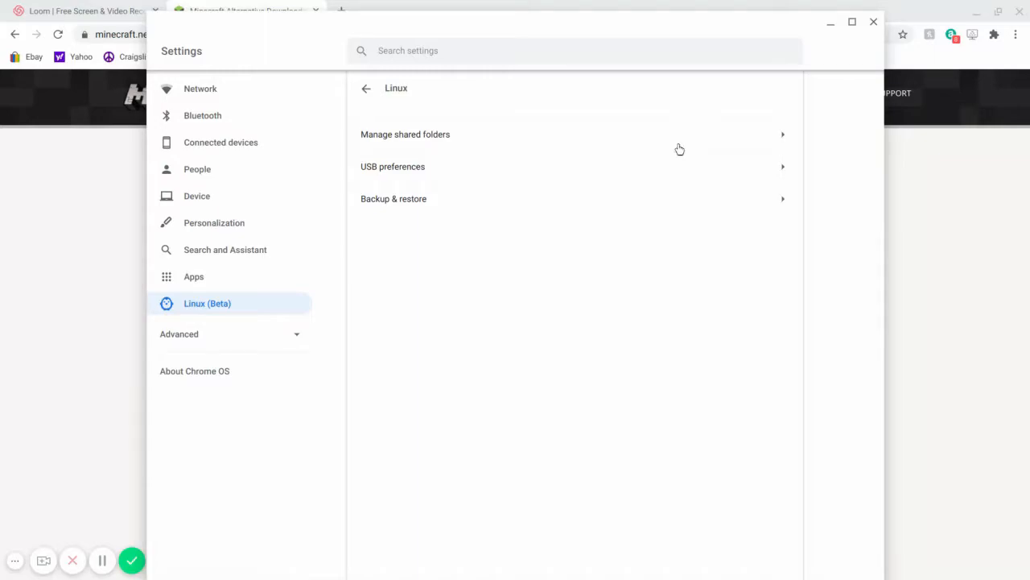
Confirm Downloads is shared with Linux, then close the Settings window
left_click(405, 135)
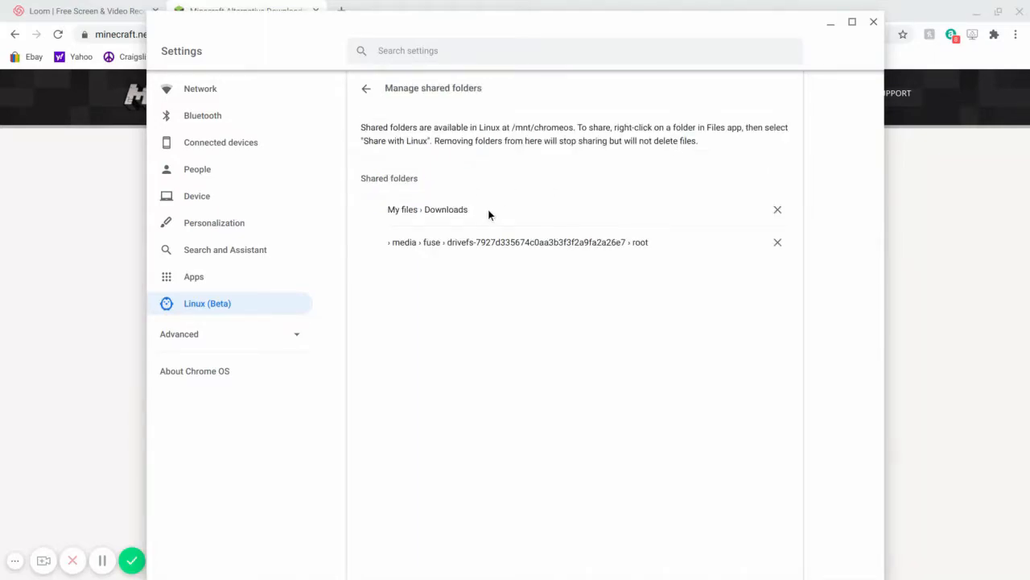
left_click(364, 88)
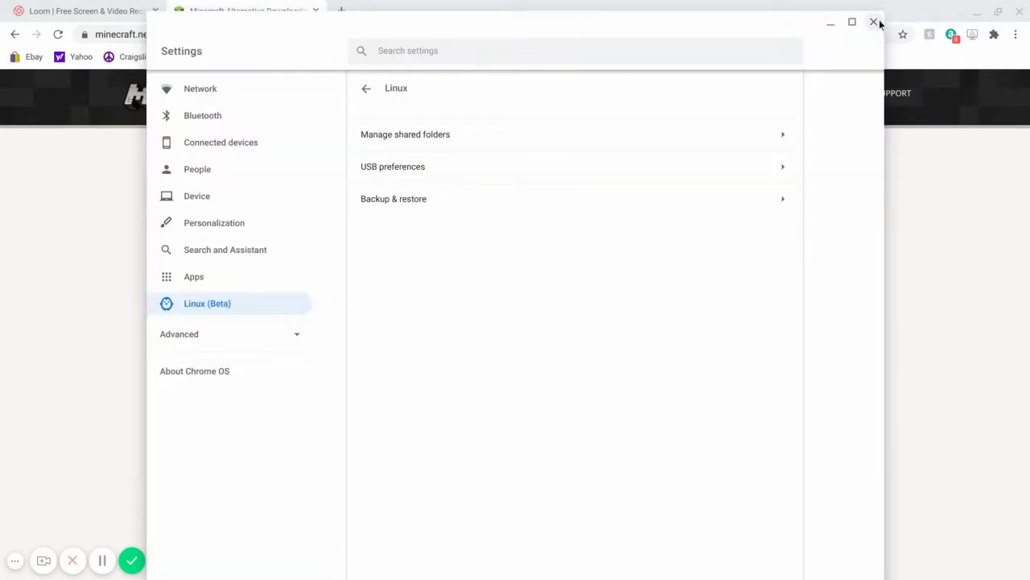
left_click(873, 22)
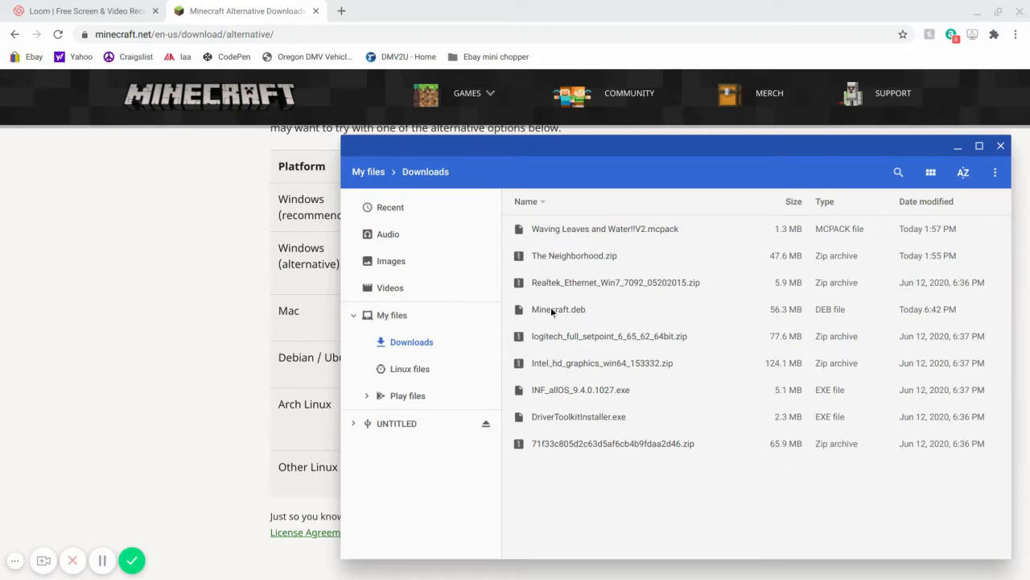
Try installing Minecraft.deb with Linux from Downloads and cancel after the app-info error
double_click(556, 309)
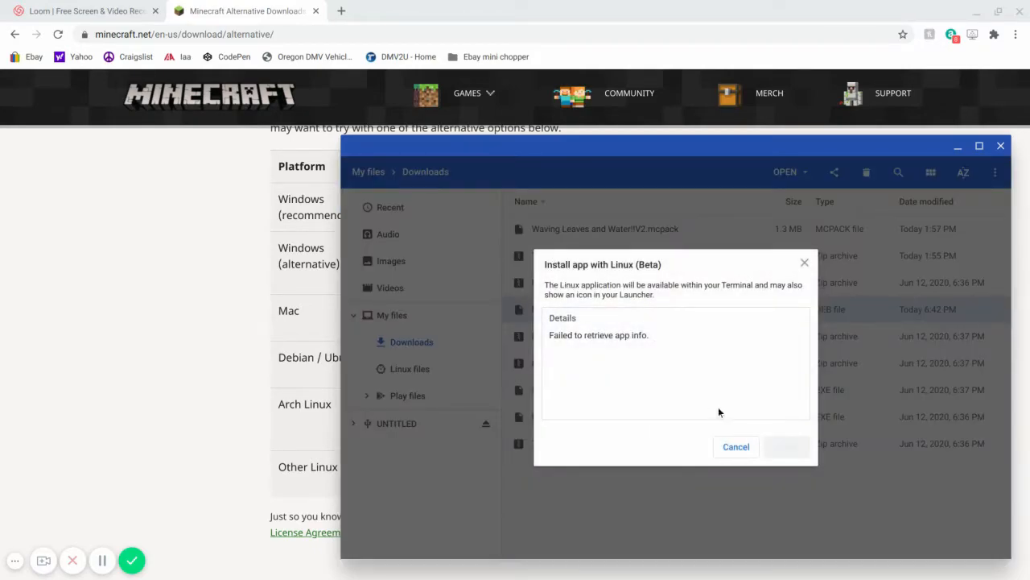
left_click(735, 446)
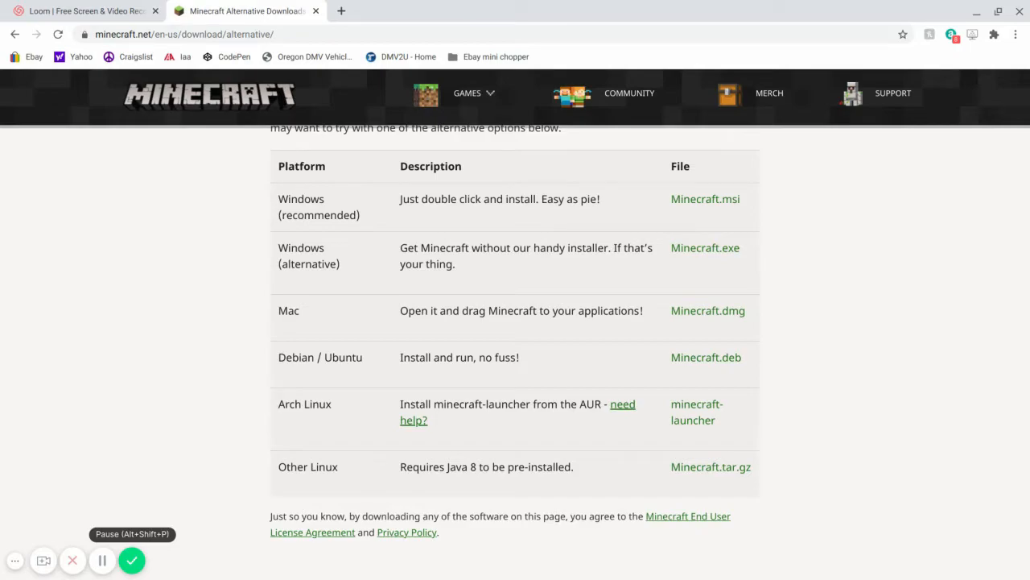
scroll("down", 3)
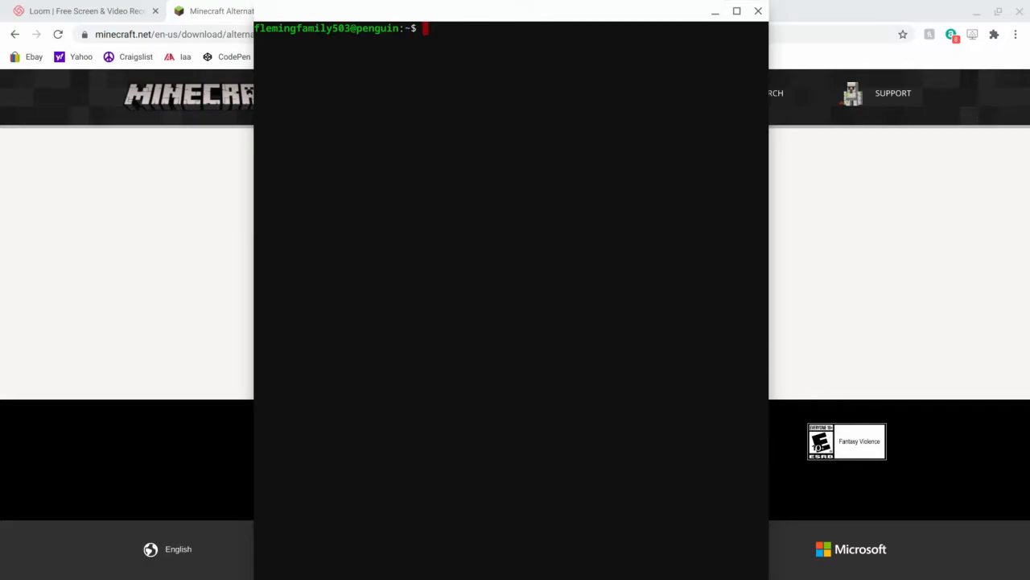
Run 'sudo apt-get update' in the Terminal to refresh the Linux package lists
type("su")
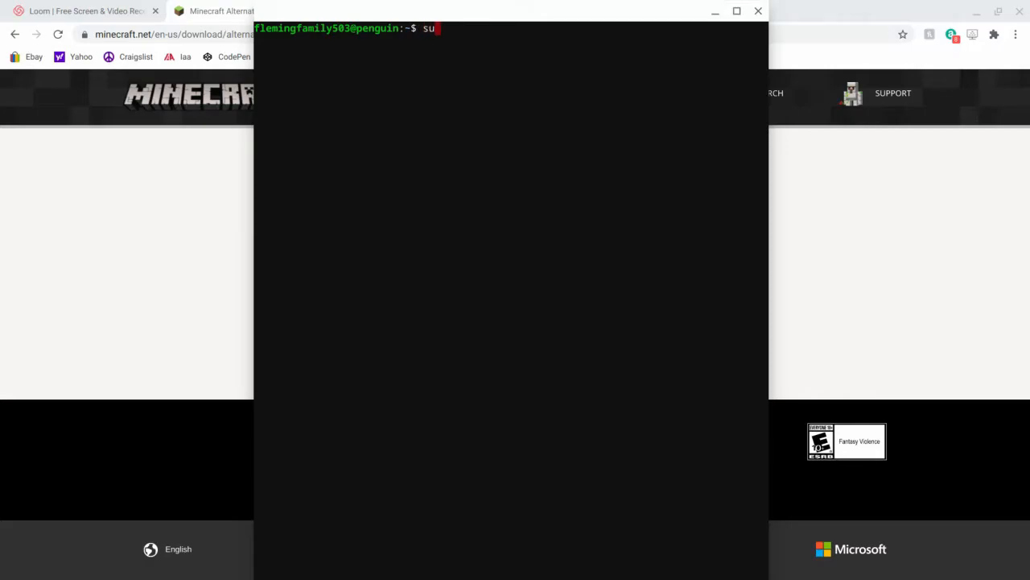
type("do")
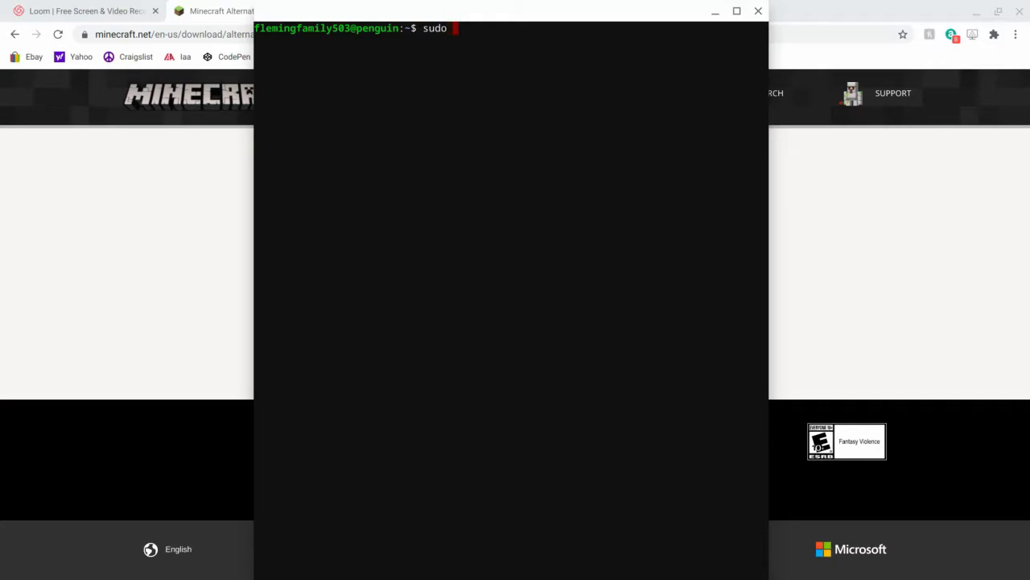
type("apt")
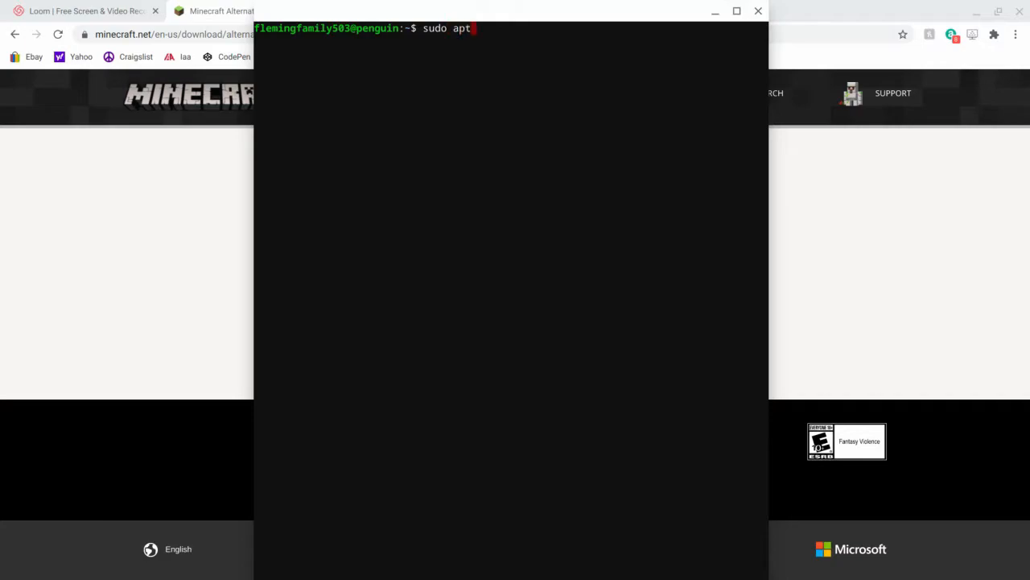
type("-get")
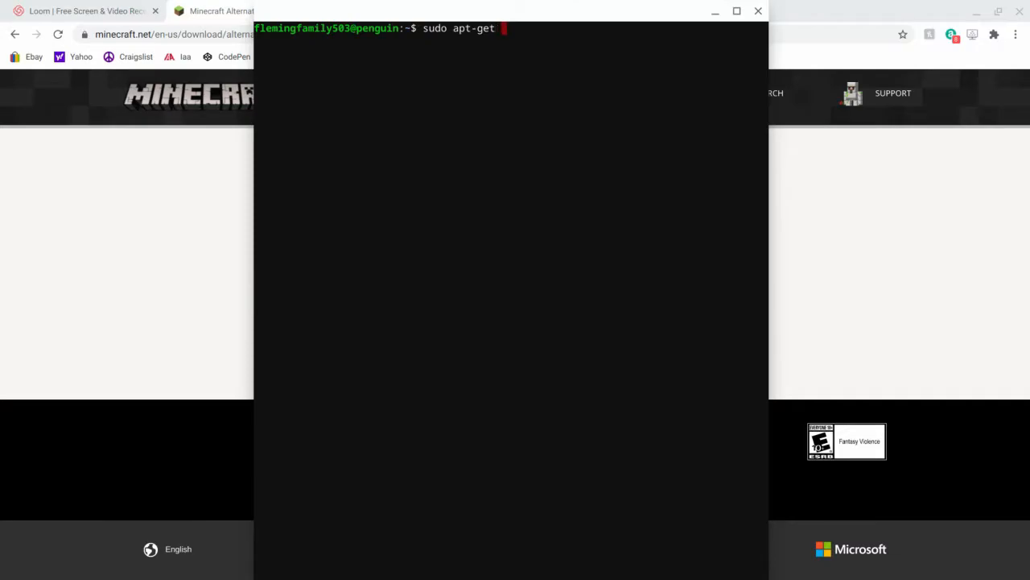
type("up")
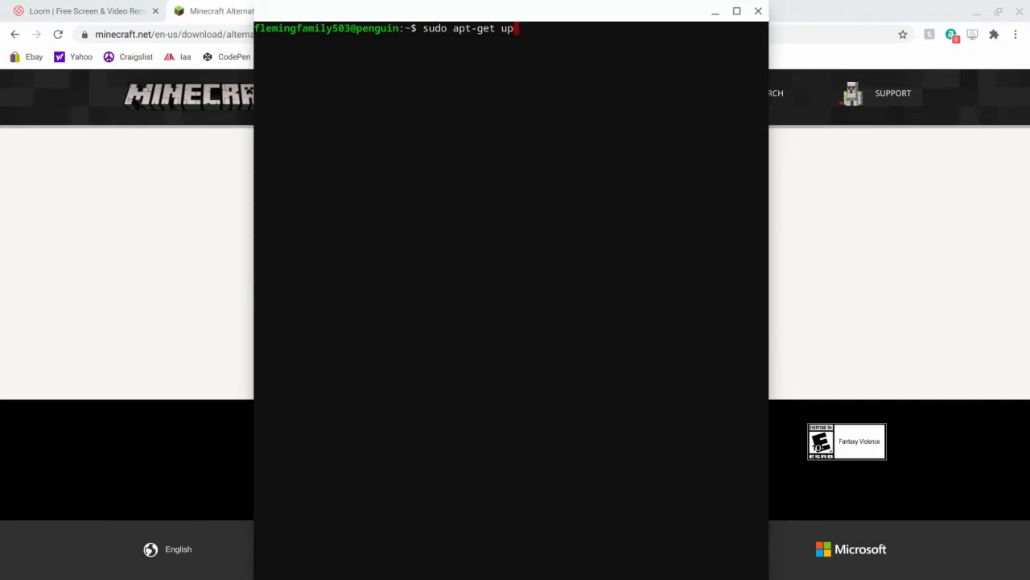
type("date")
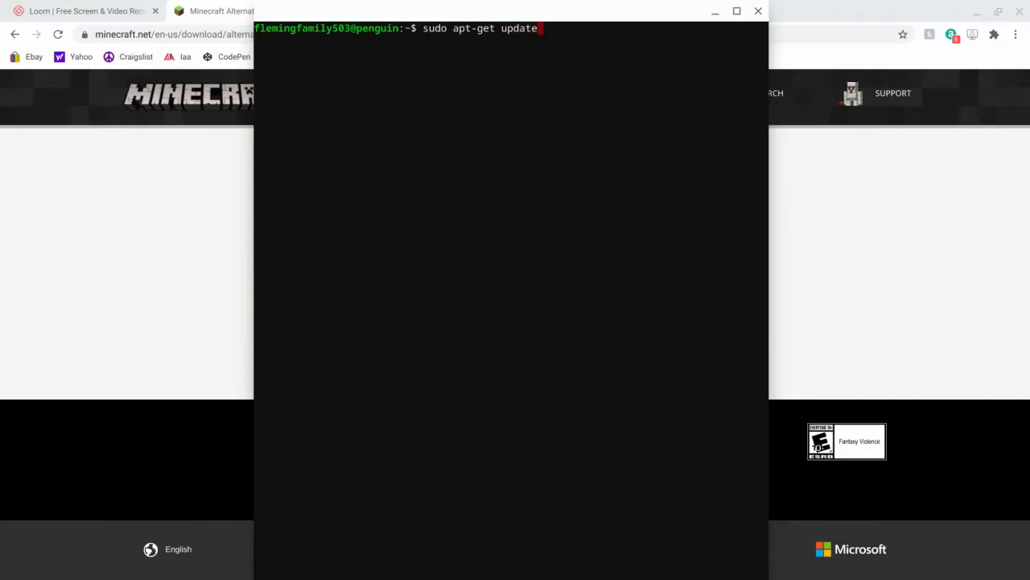
key("Return")
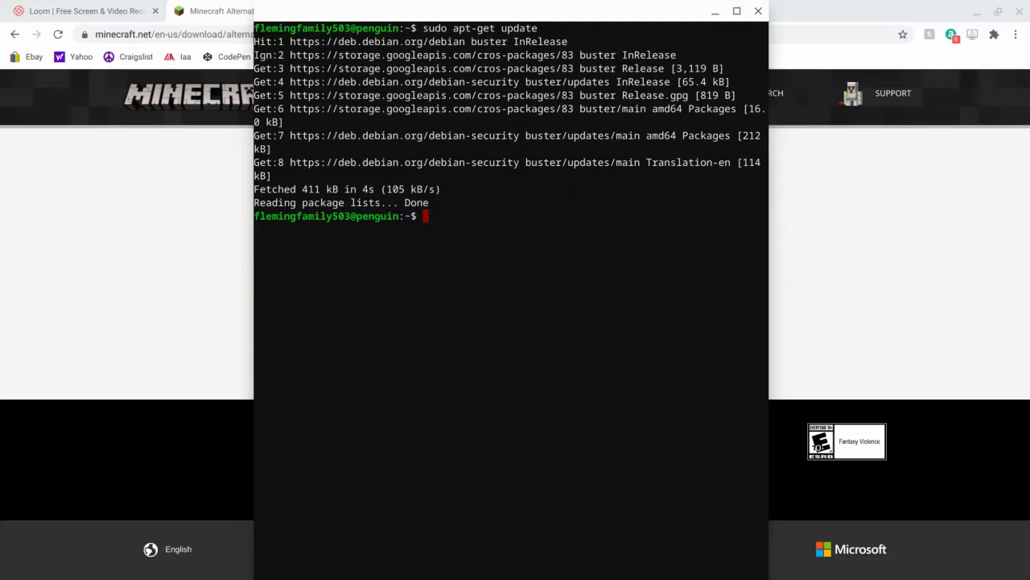
Type a mistyped apt install update command in the Terminal before returning to the download page
type("sudo a")
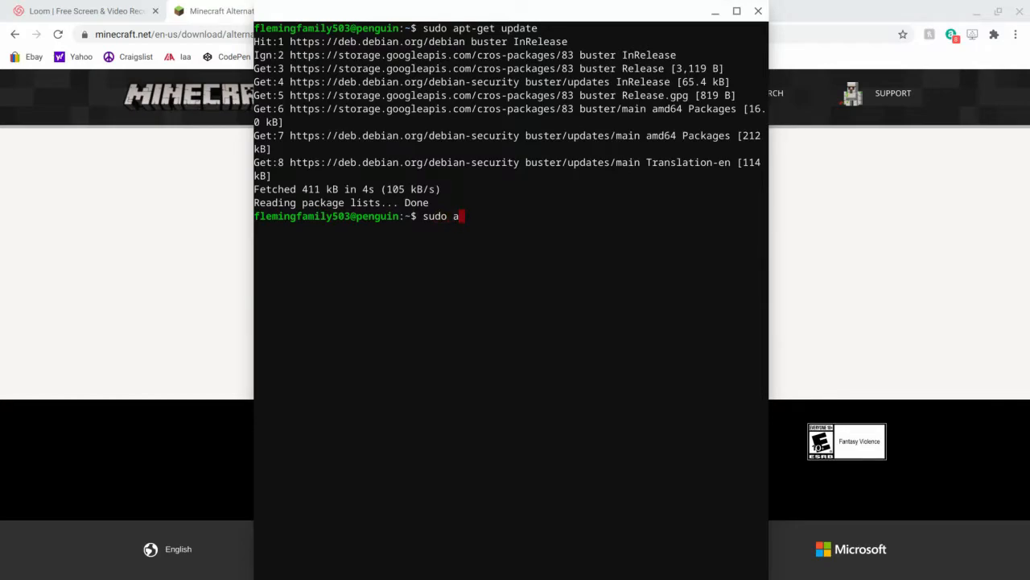
type("pt-i")
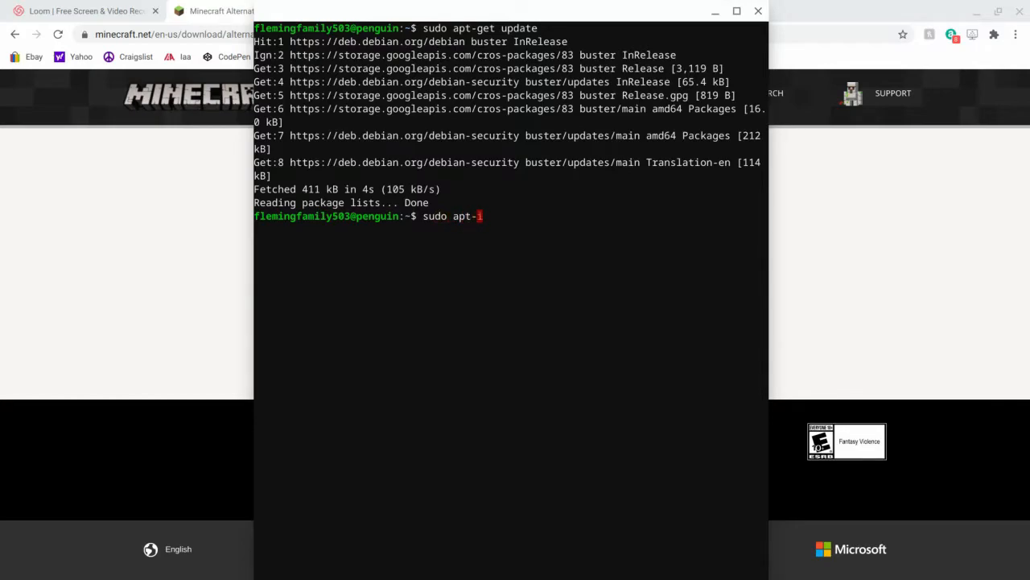
type("nsta")
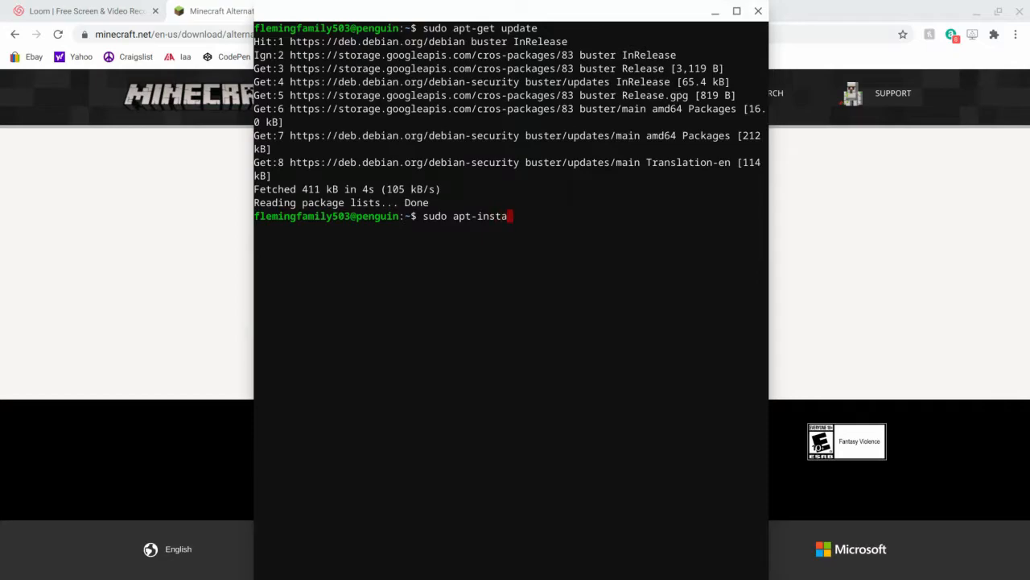
type("llup")
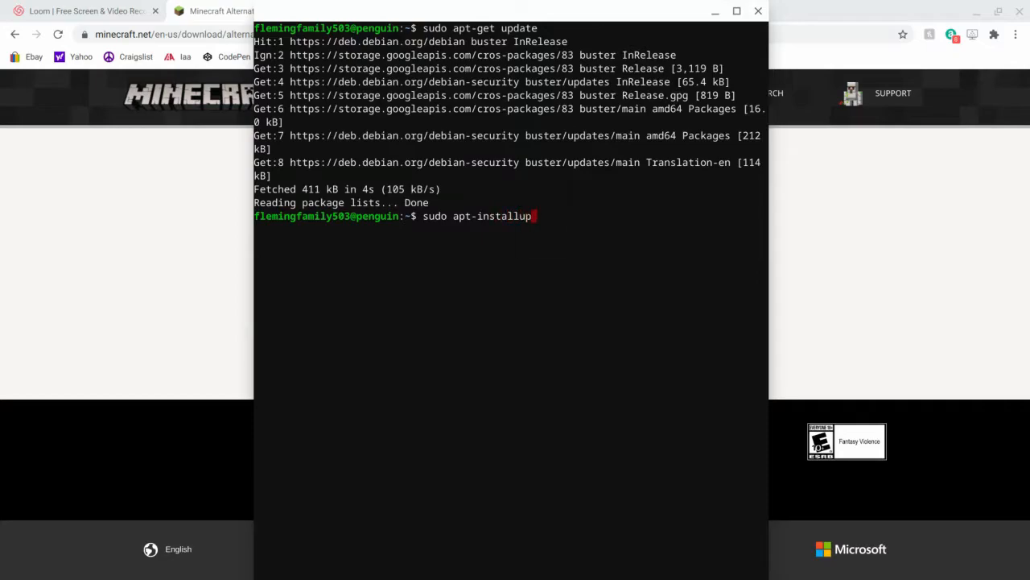
type("d")
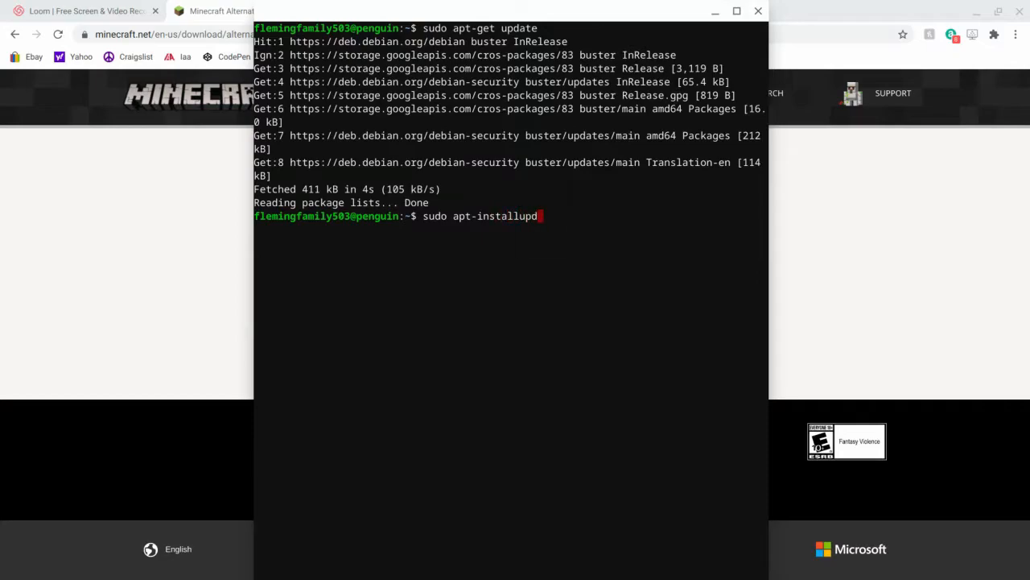
type("ate")
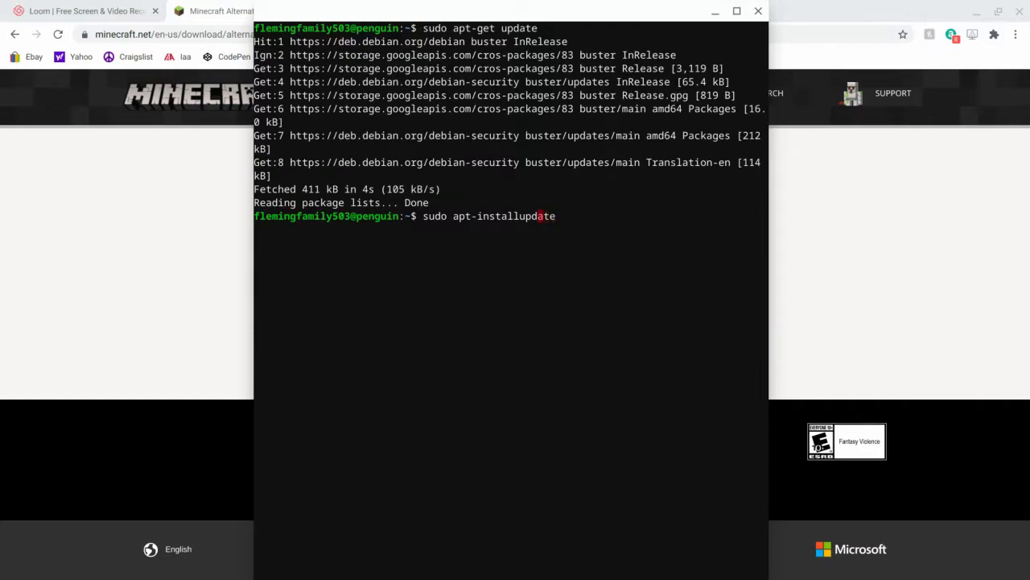
key("space")
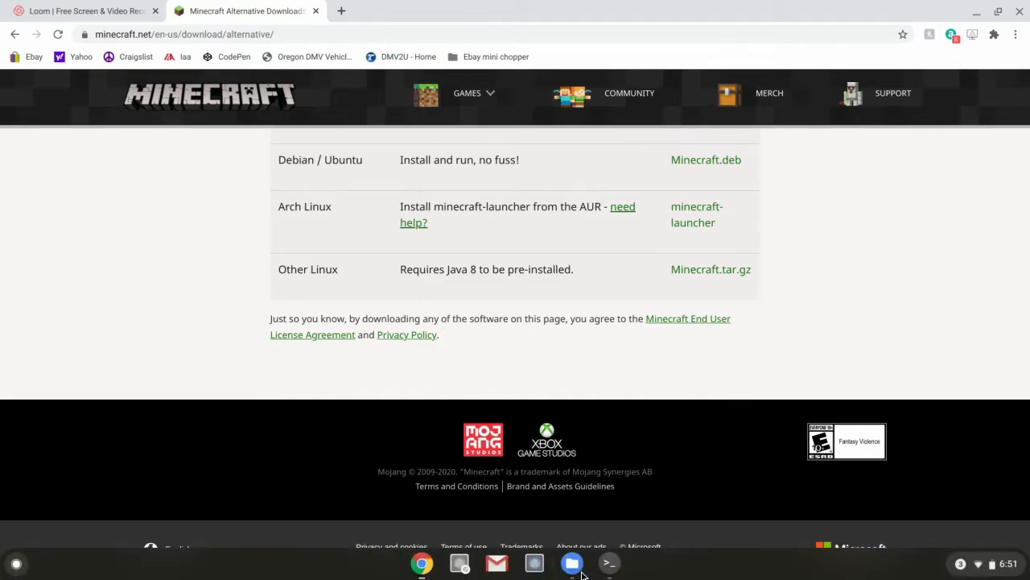
Install the Minecraft.deb launcher package from Downloads with Linux and confirm the started message
left_click(572, 563)
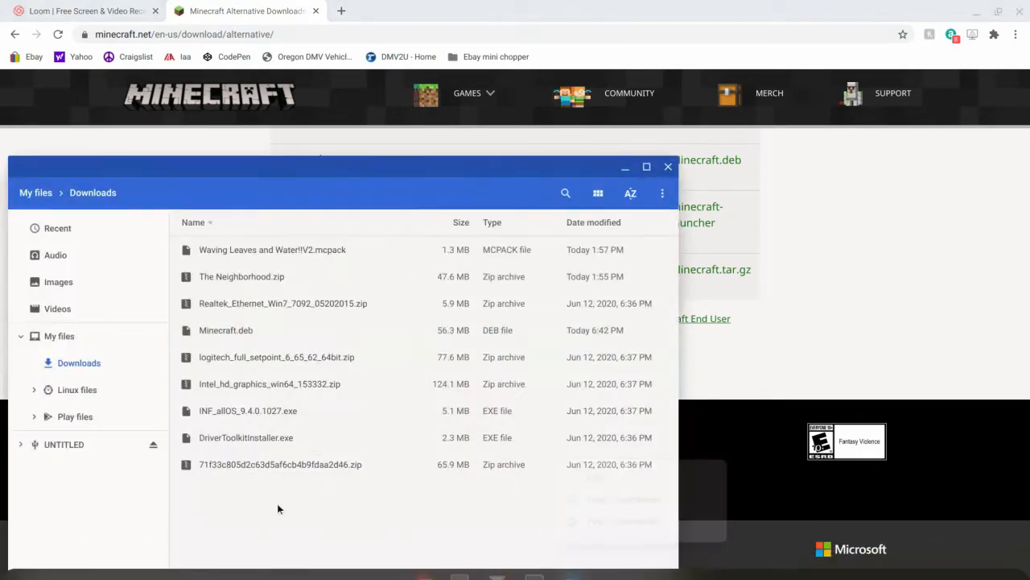
left_click(228, 330)
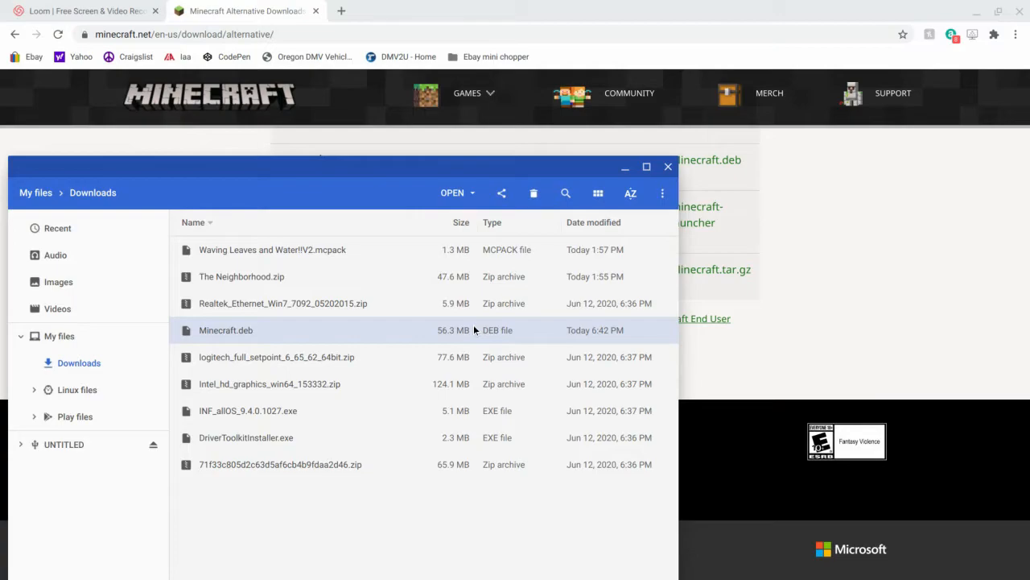
double_click(228, 330)
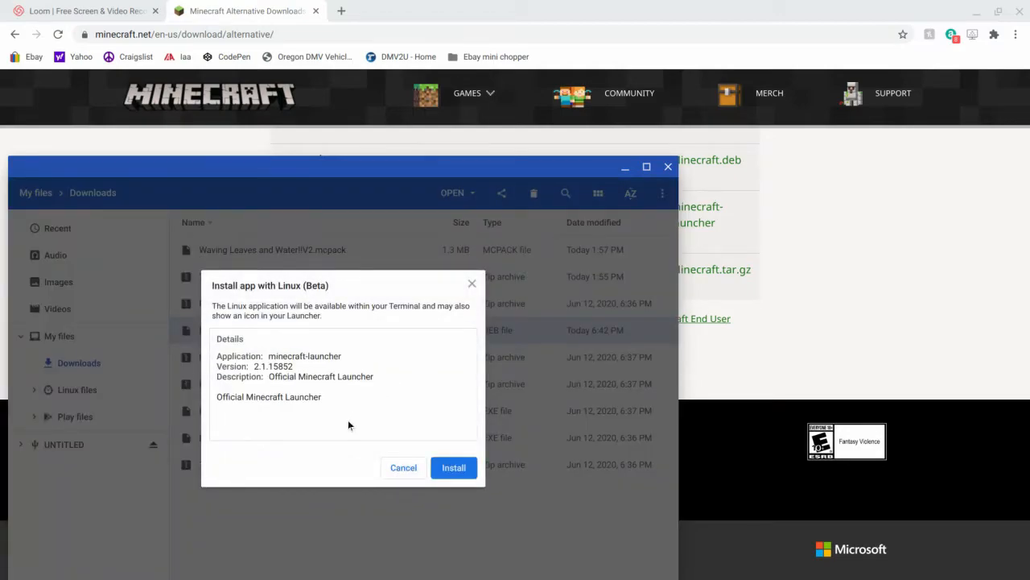
mouse_move(454, 467)
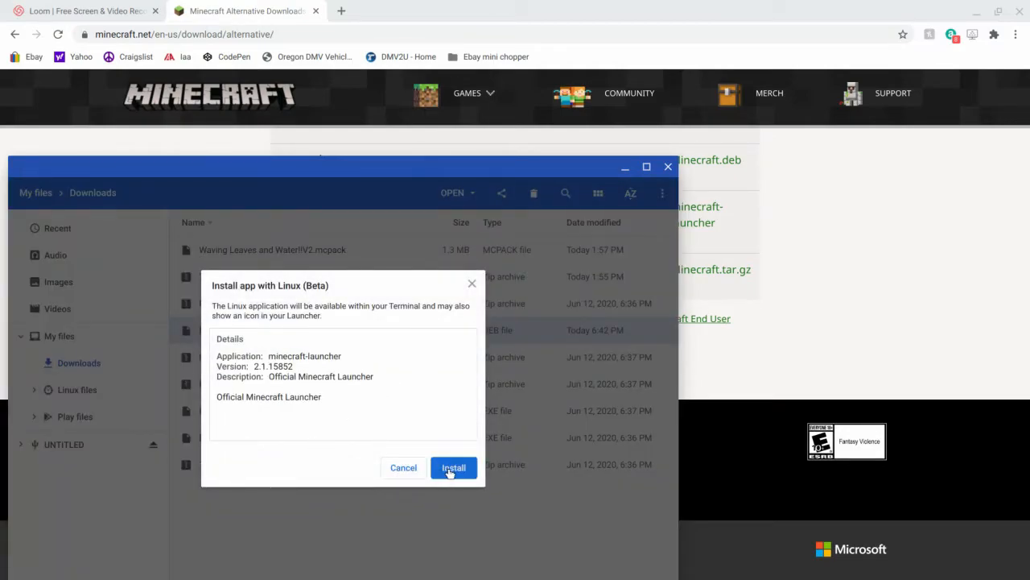
left_click(454, 467)
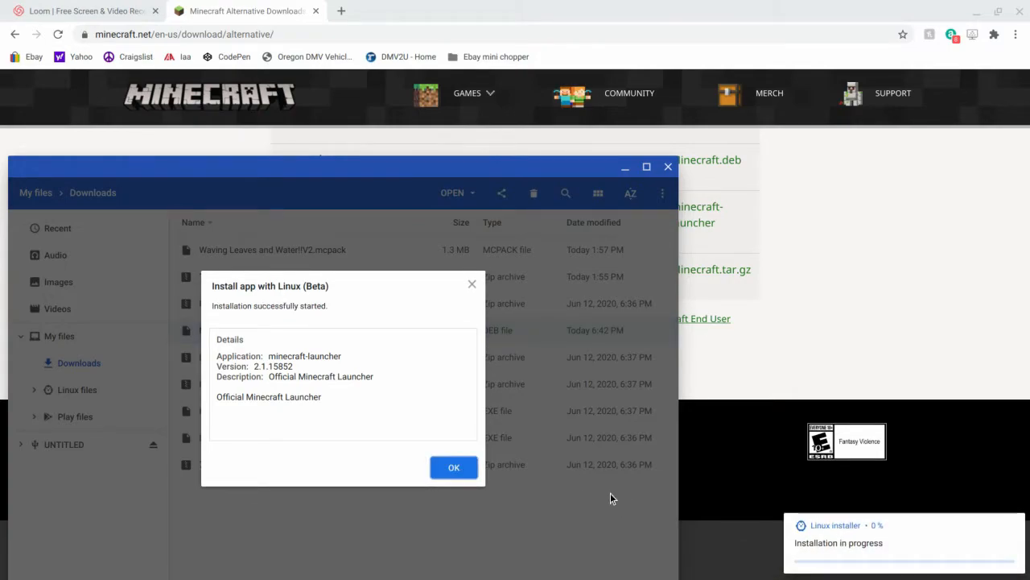
left_click(454, 467)
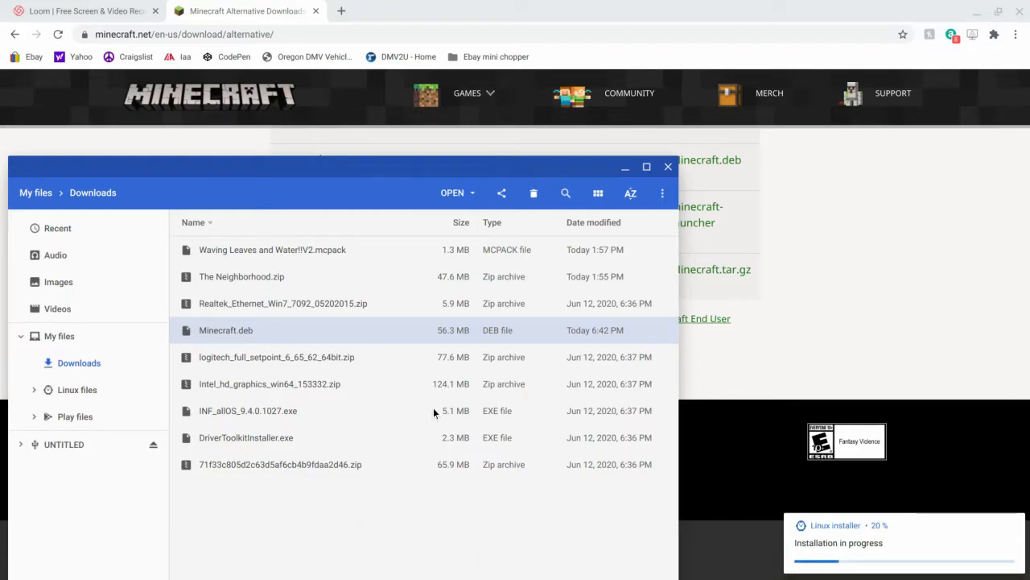
Close the Files window while the Linux install continues
left_click(666, 166)
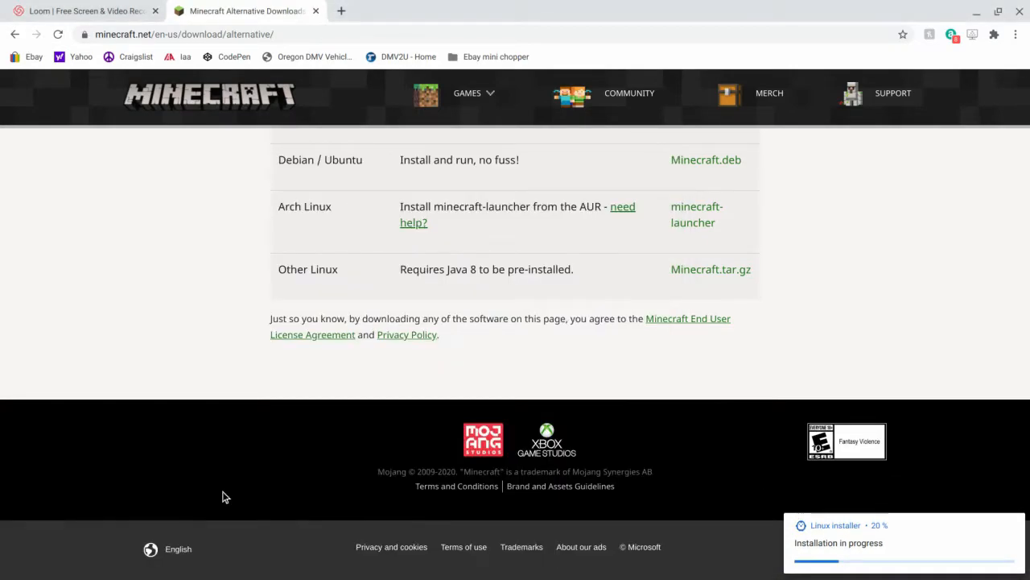
mouse_move(186, 438)
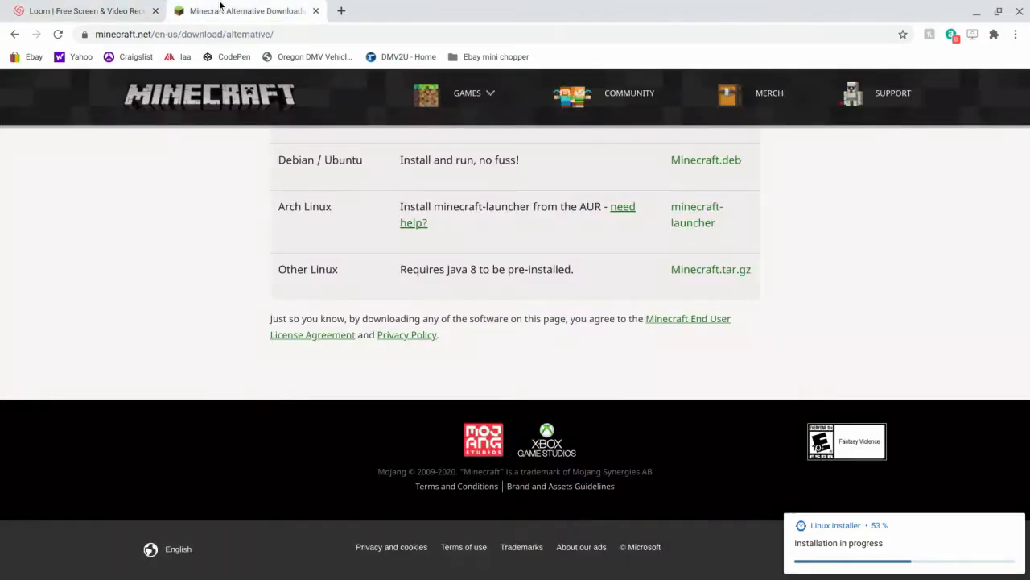
mouse_move(122, 541)
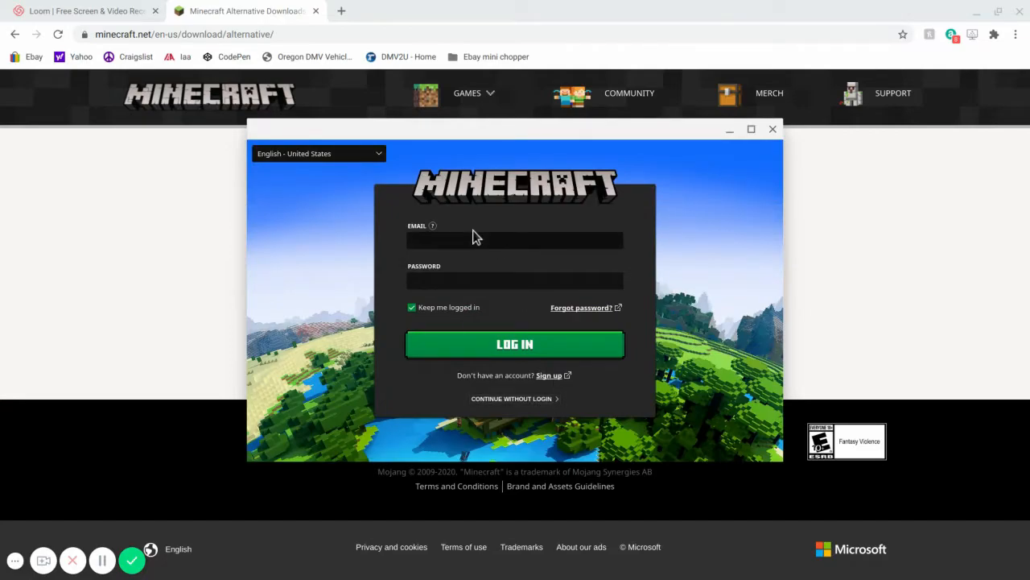
left_click(515, 241)
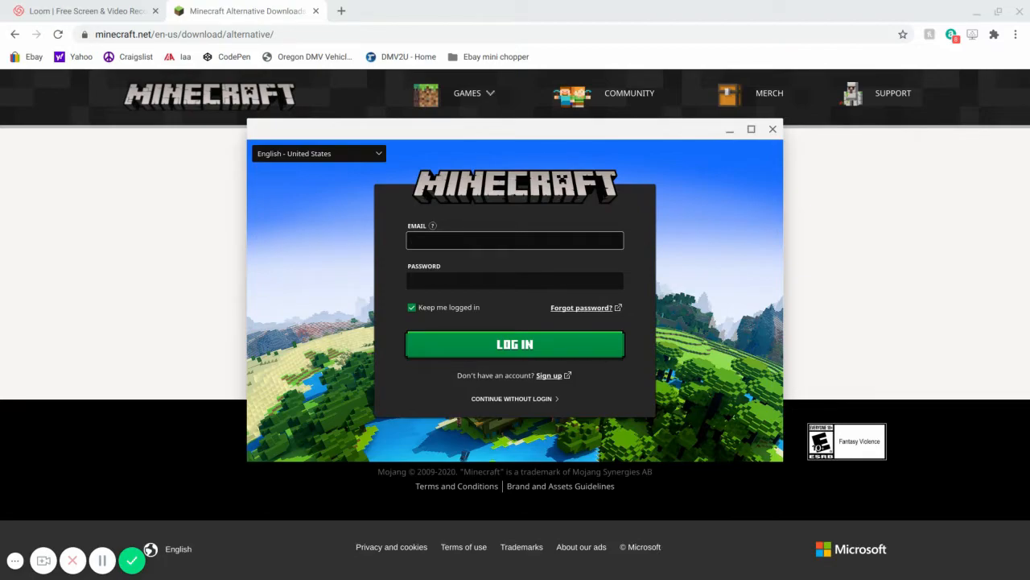
left_click(515, 239)
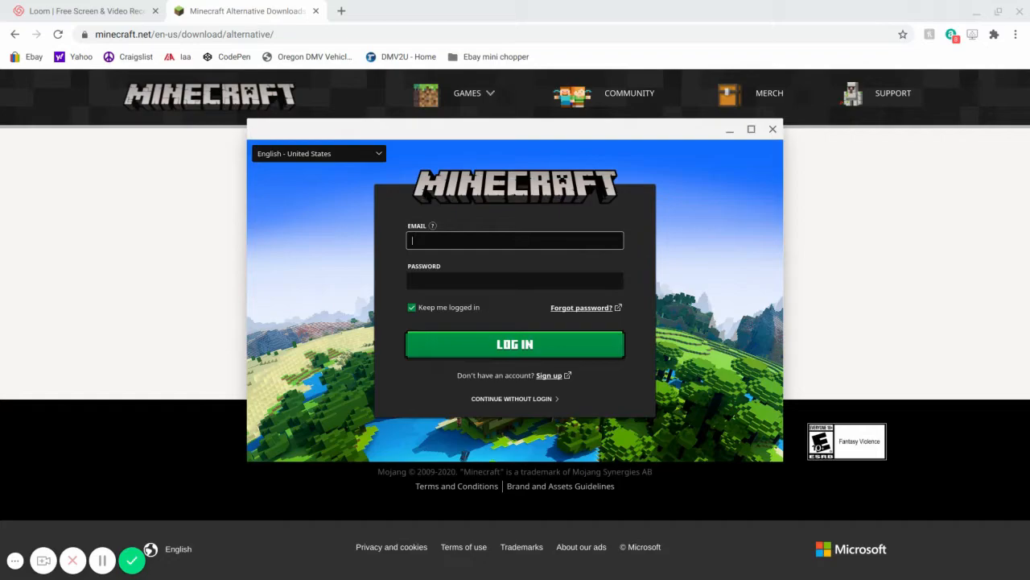
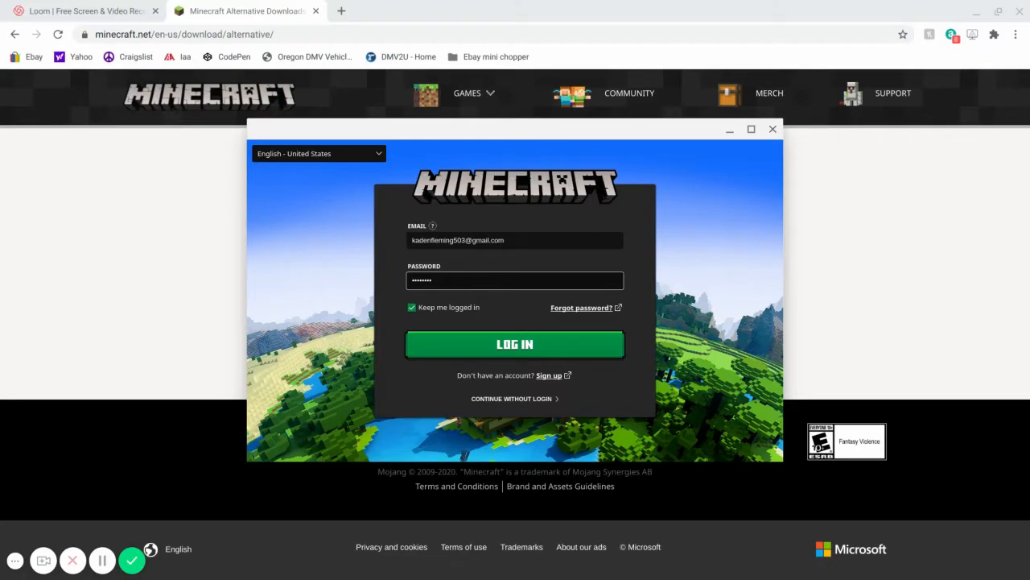
Log in and show the Java Edition Installations list
left_click(515, 344)
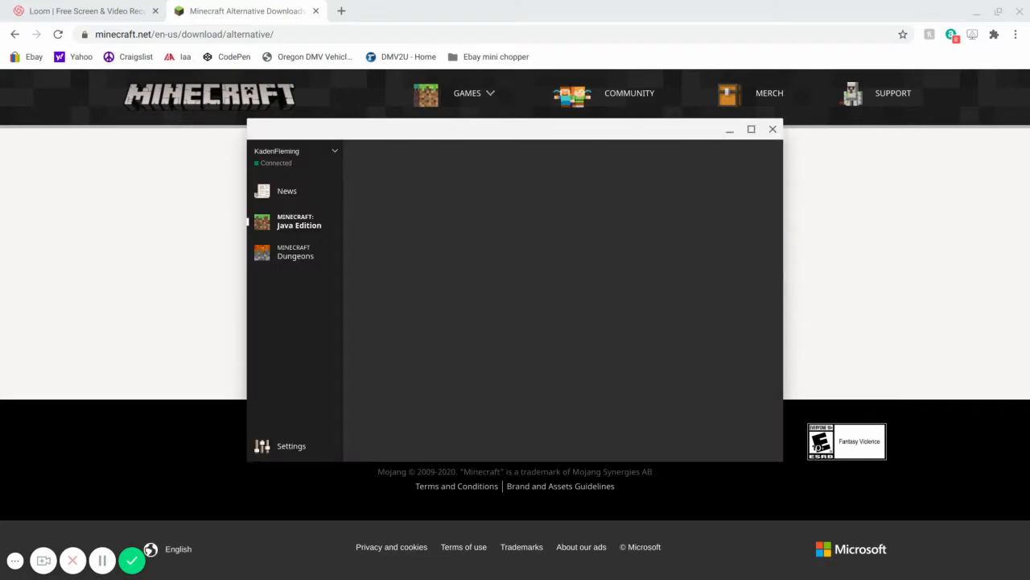
left_click(297, 220)
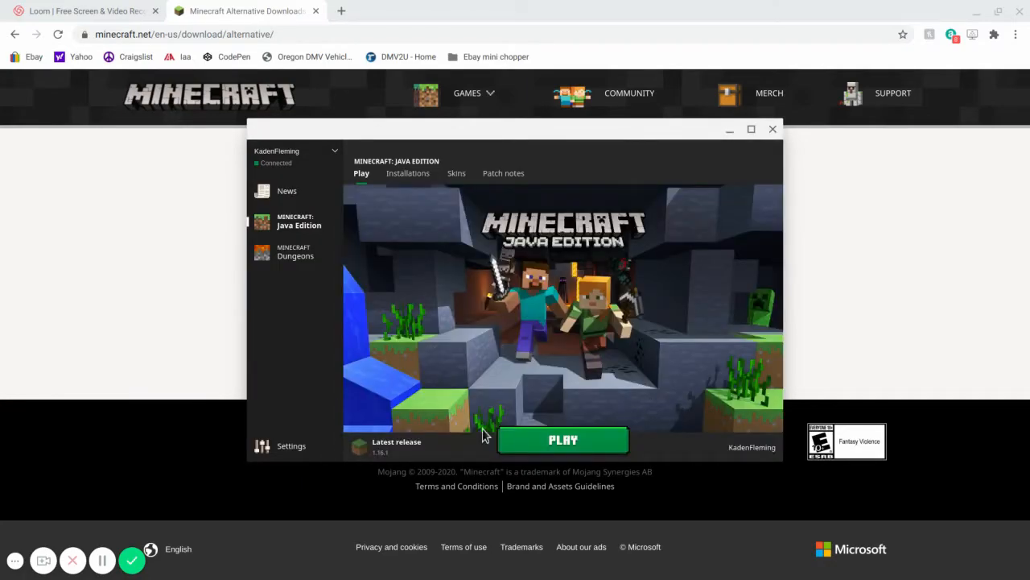
mouse_move(412, 190)
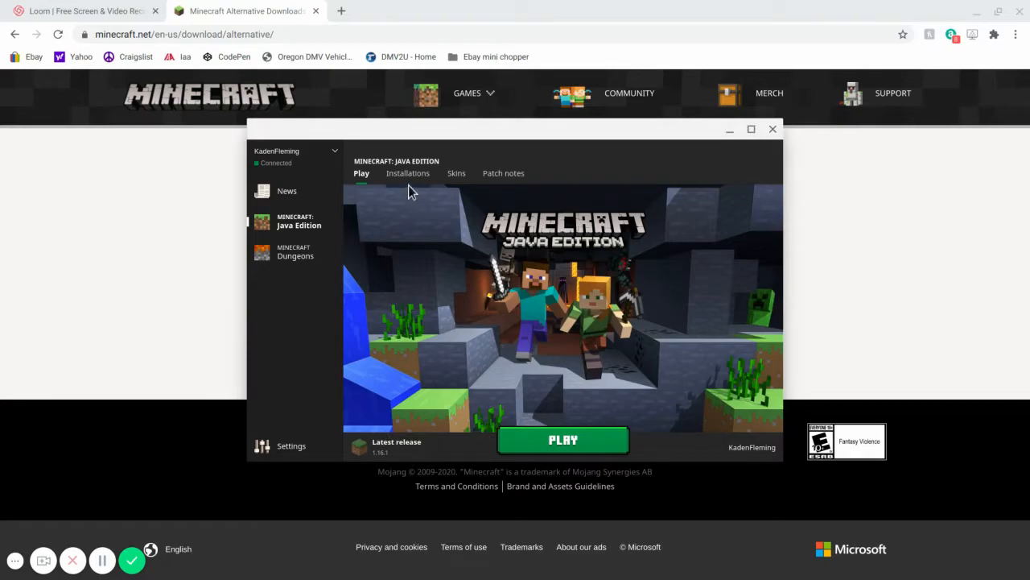
left_click(407, 174)
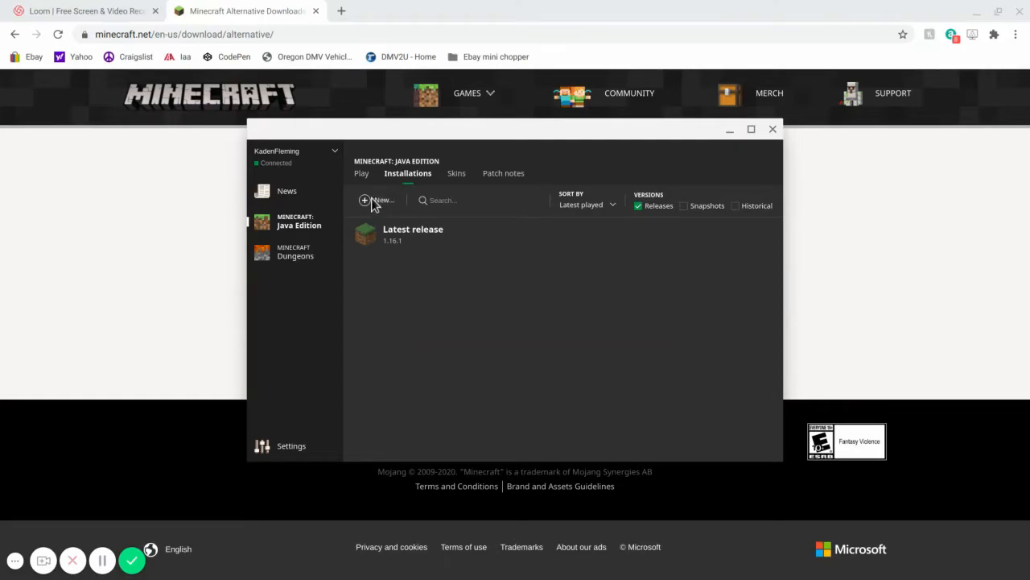
Create a new installation and choose release 1.8.9 as its version
left_click(379, 200)
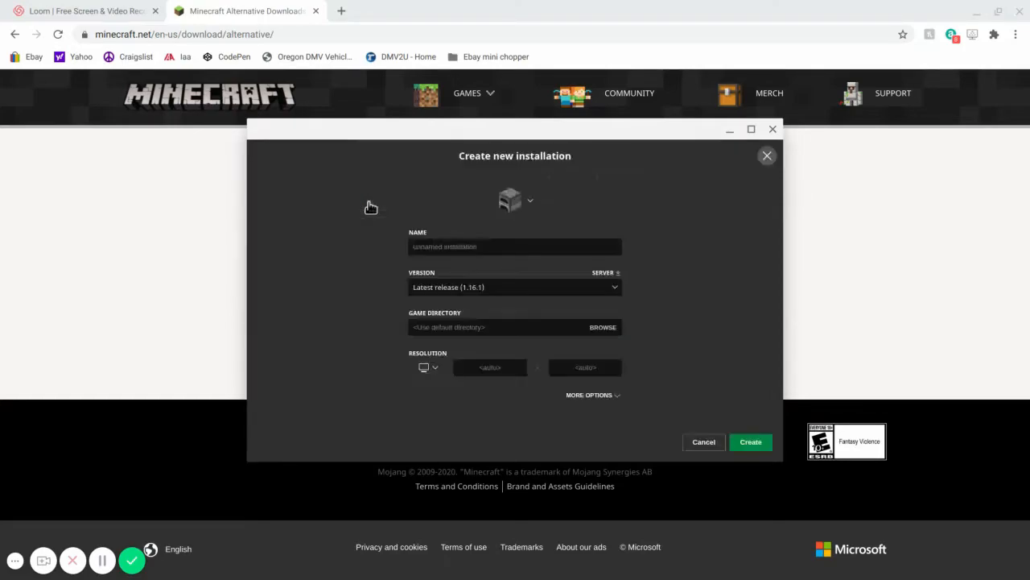
mouse_move(474, 297)
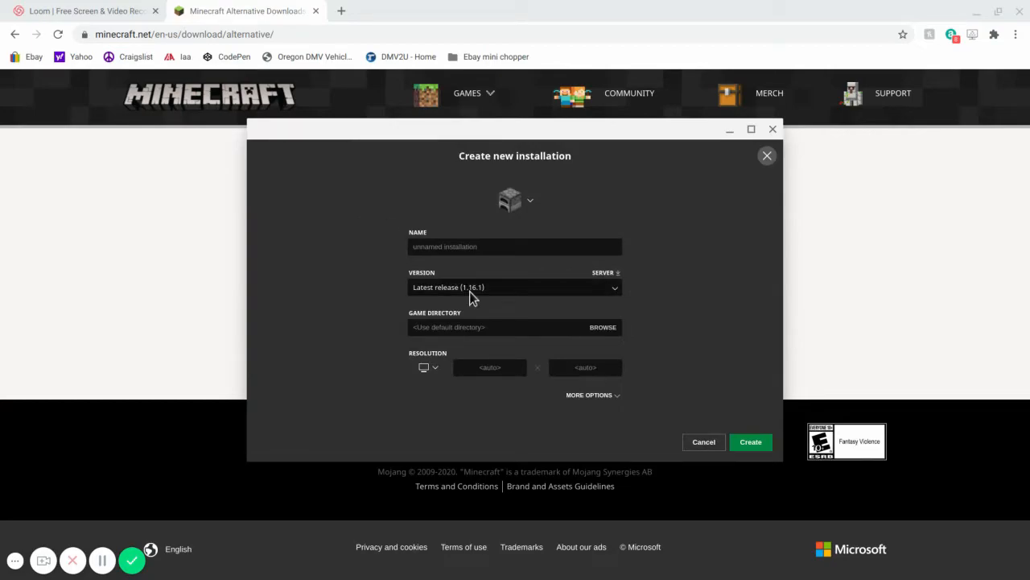
left_click(513, 286)
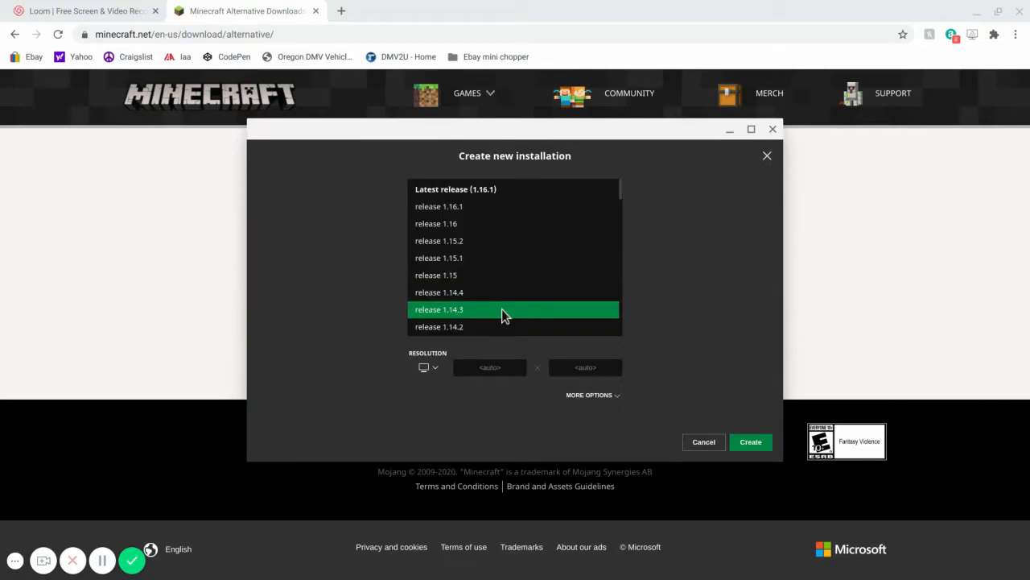
scroll("down", 3)
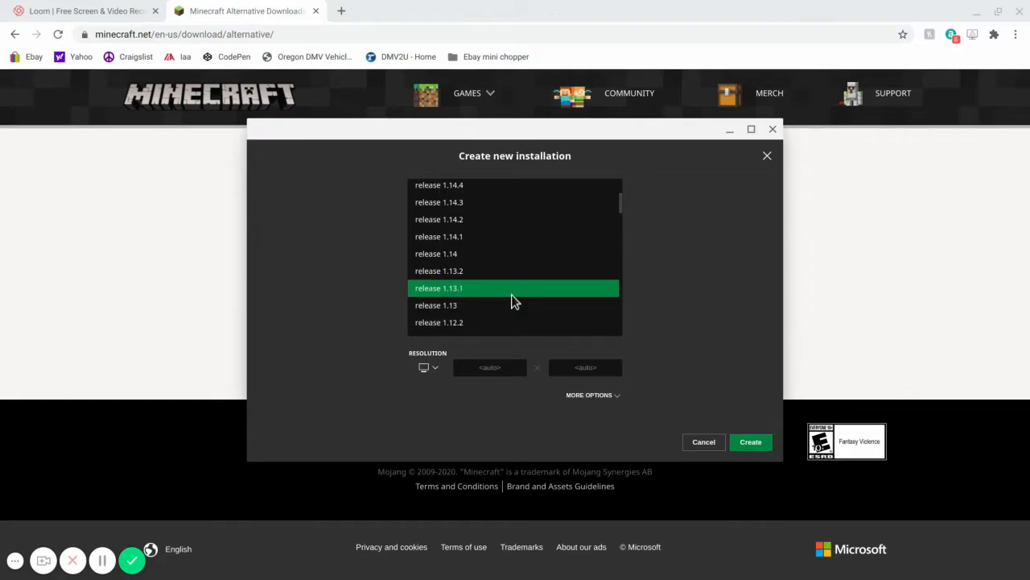
mouse_move(514, 300)
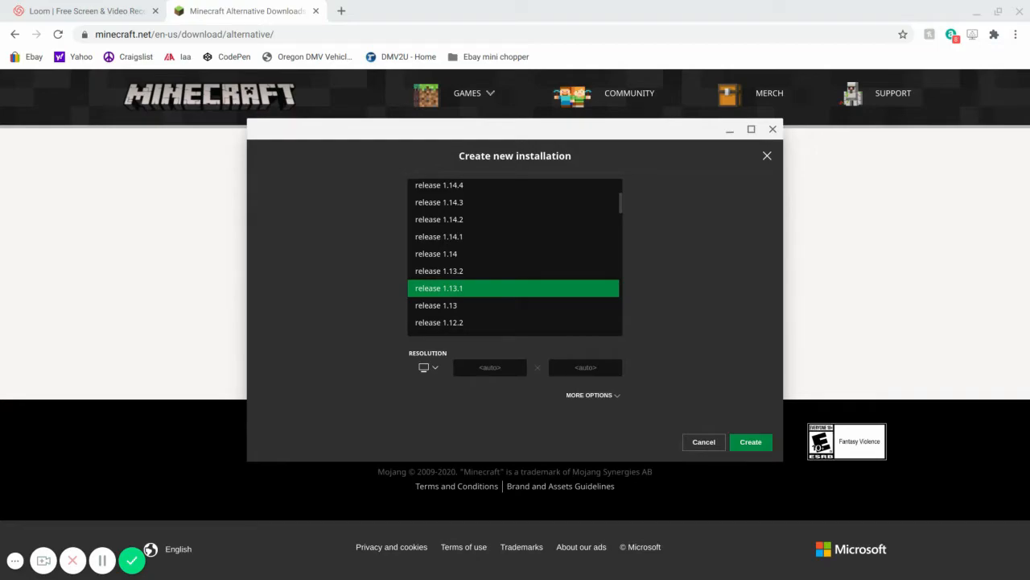
left_click(436, 305)
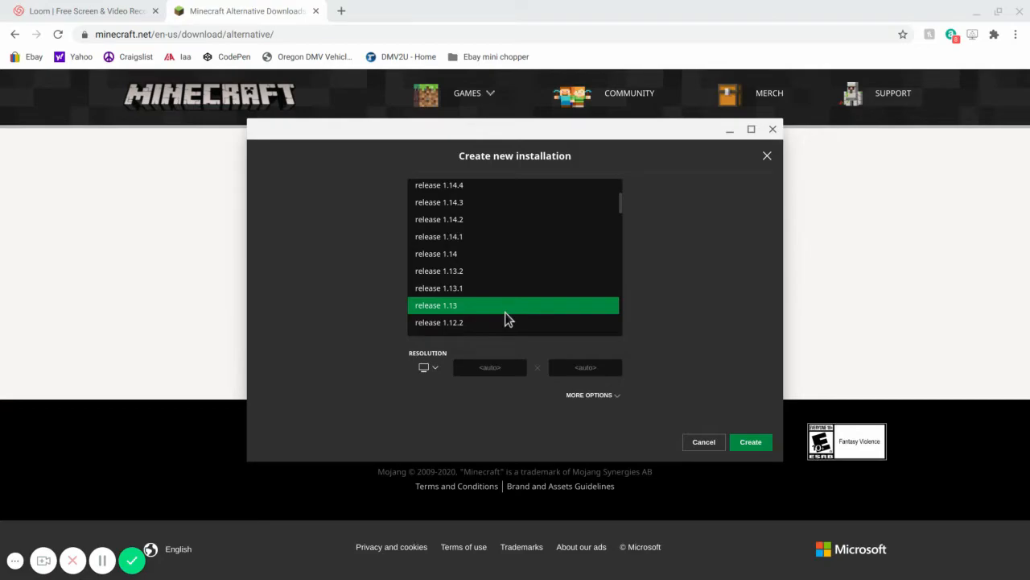
scroll("down", 3)
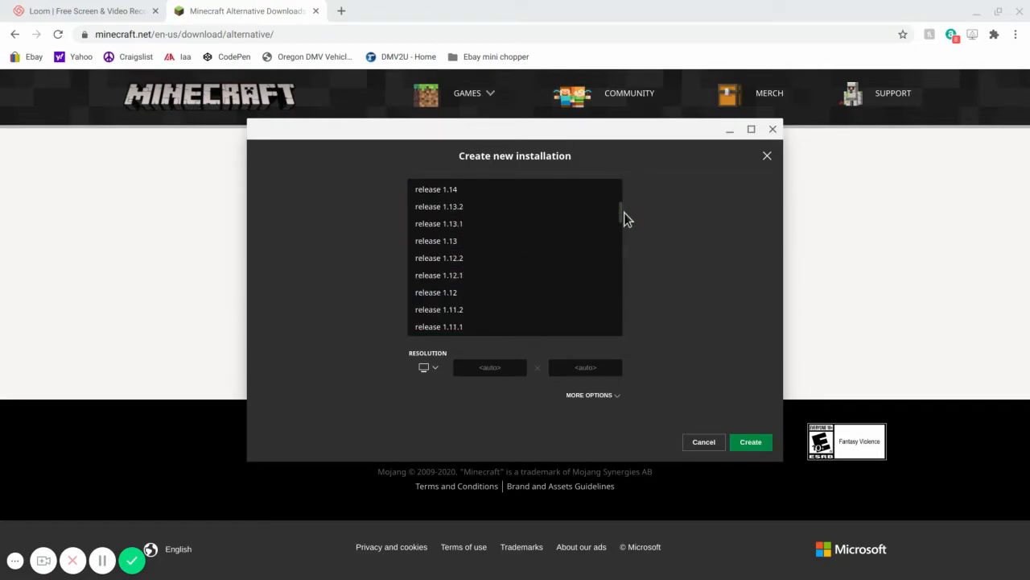
scroll("down", 3)
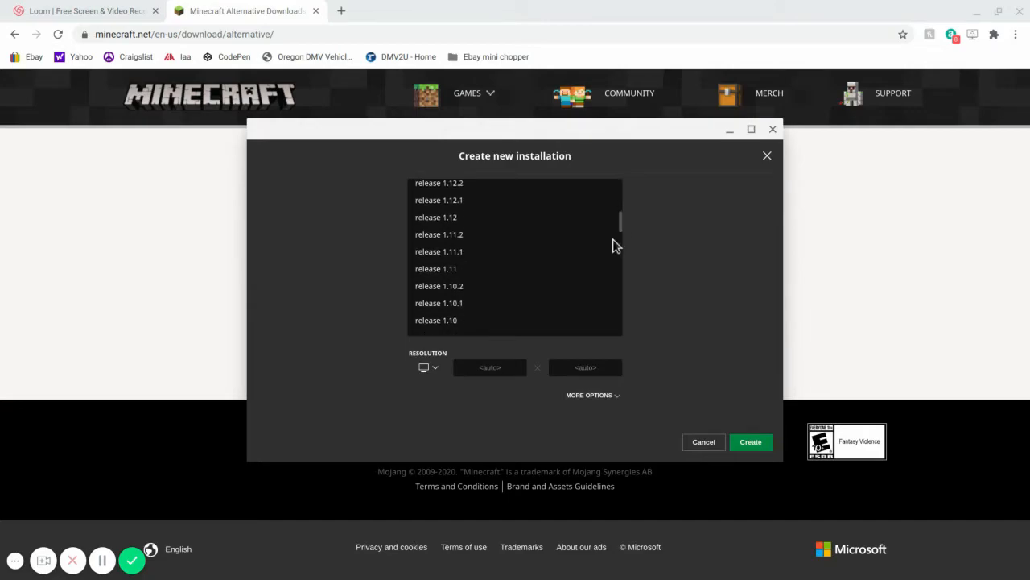
scroll("down", 3)
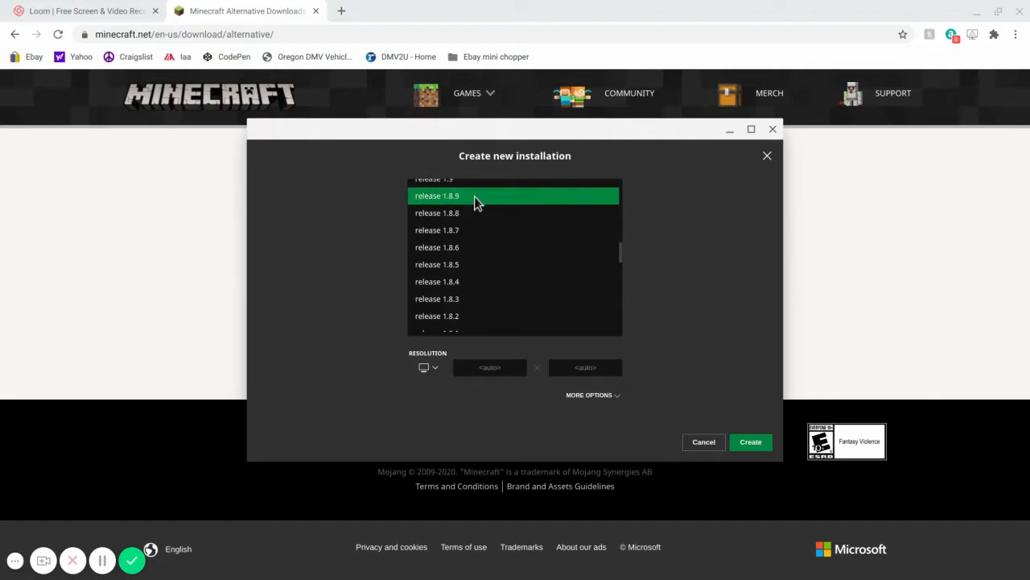
left_click(436, 197)
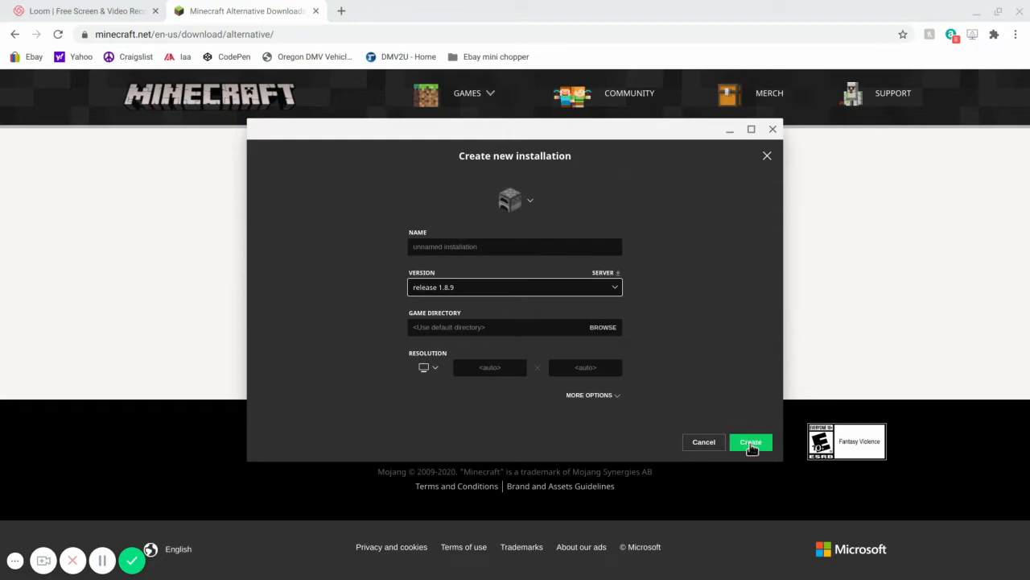
Save the 1.8.9 installation and launch it so the game files download
left_click(751, 441)
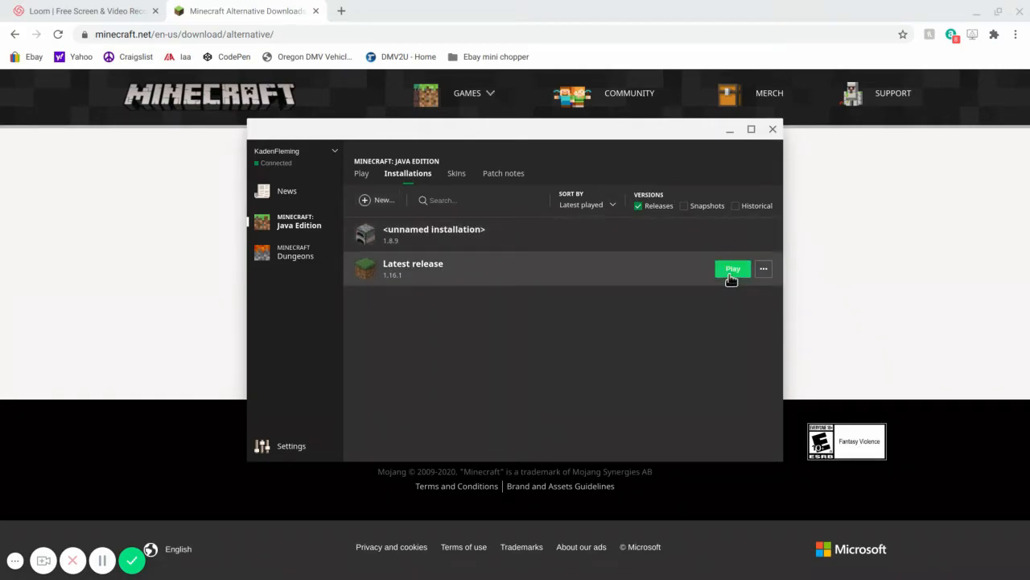
left_click(732, 268)
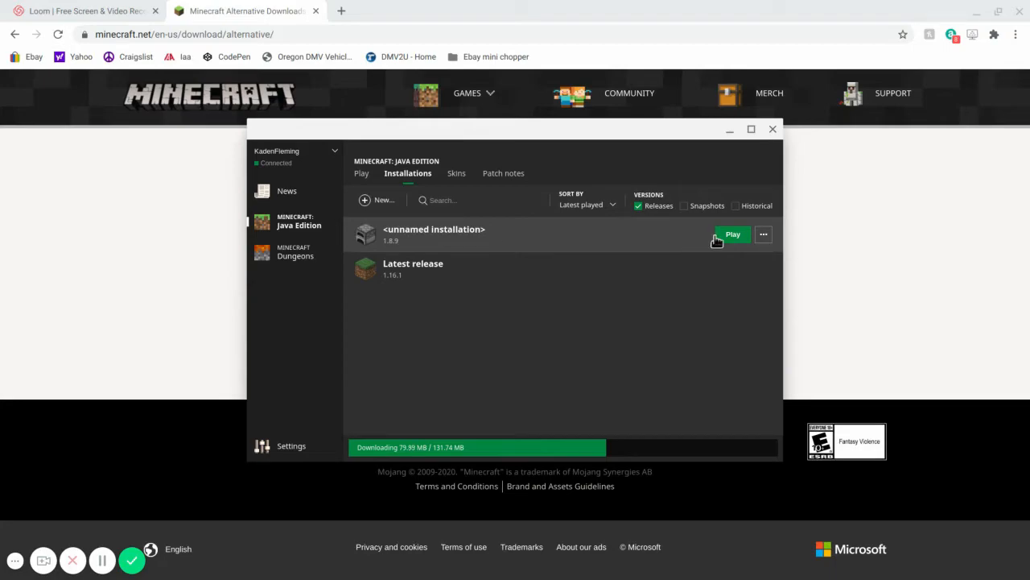
mouse_move(728, 248)
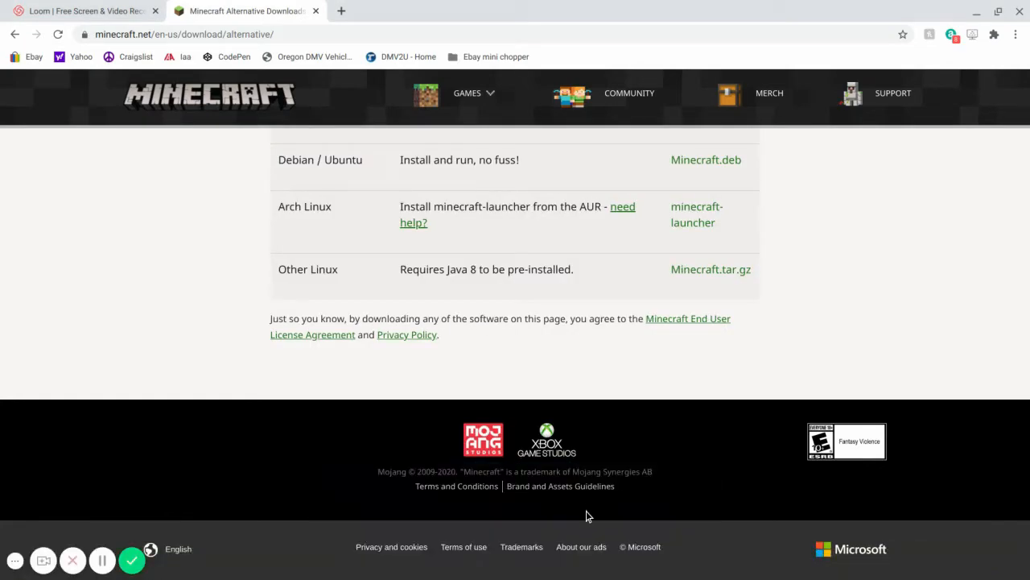
mouse_move(592, 528)
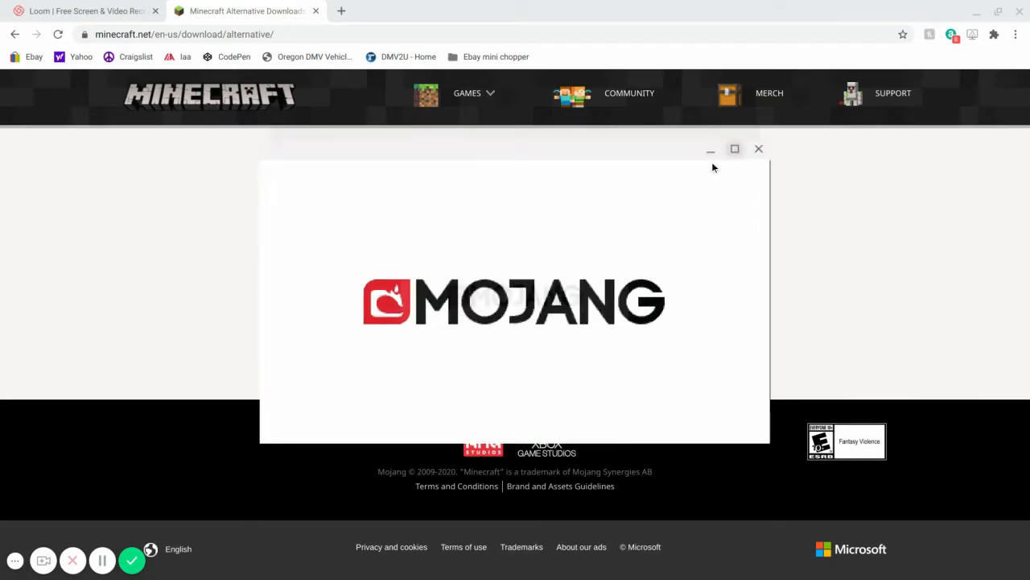
Maximize the Mojang splash window while Minecraft 1.8.9 loads to its title menu
left_click(734, 148)
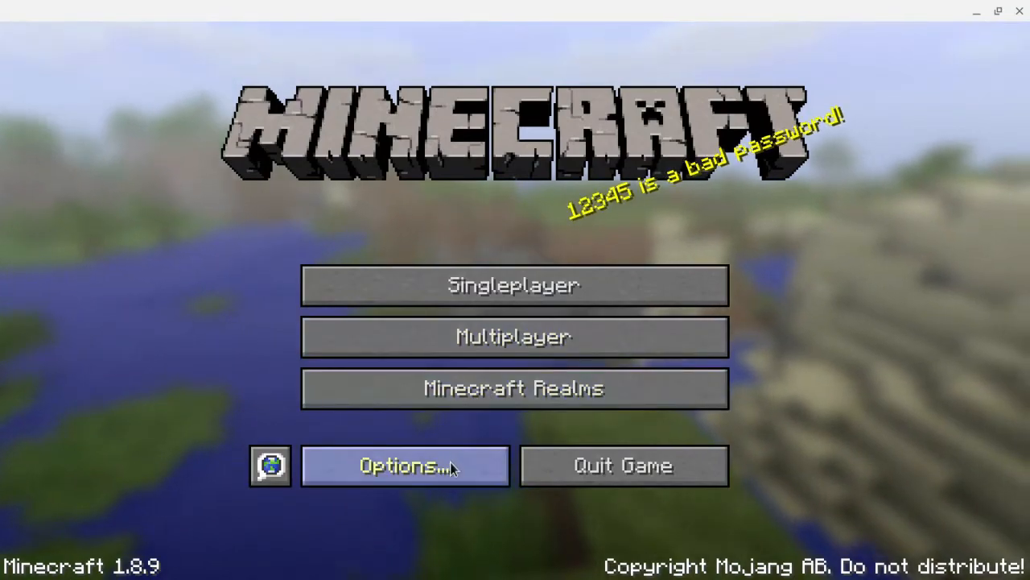
Set video settings to Fast graphics, smooth lighting off, 6-chunk render distance and decreased particles
left_click(404, 466)
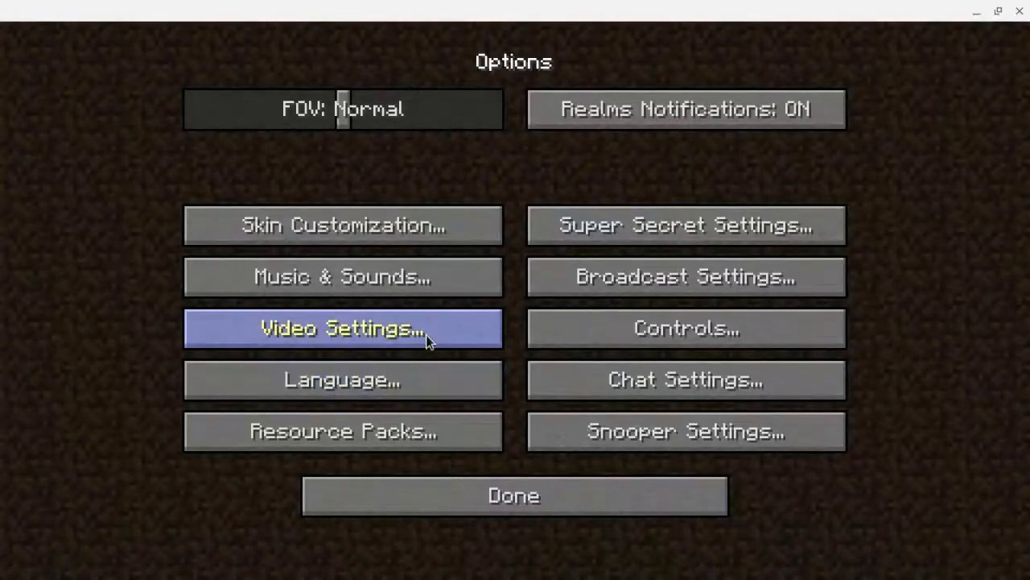
left_click(342, 329)
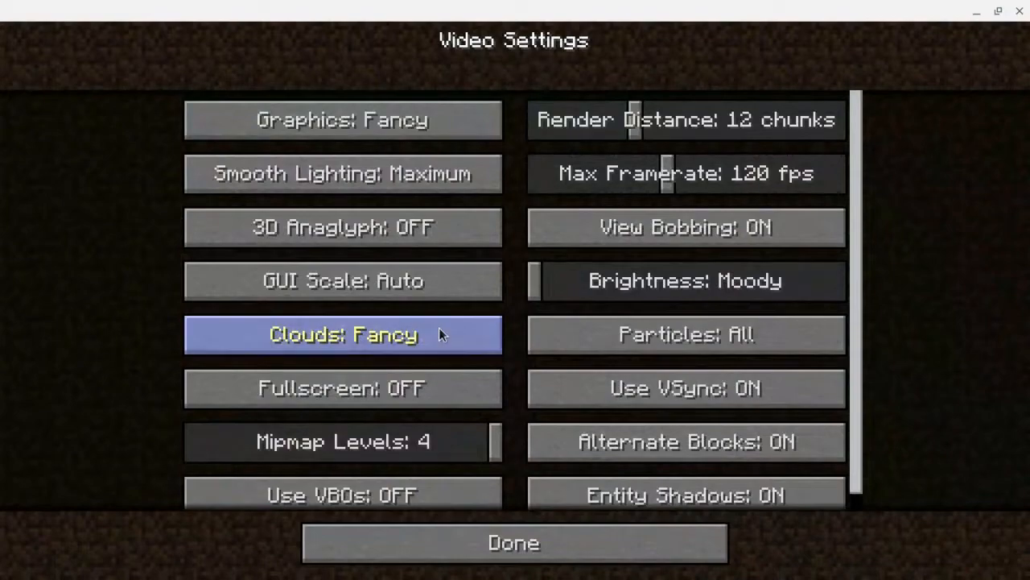
left_click(343, 333)
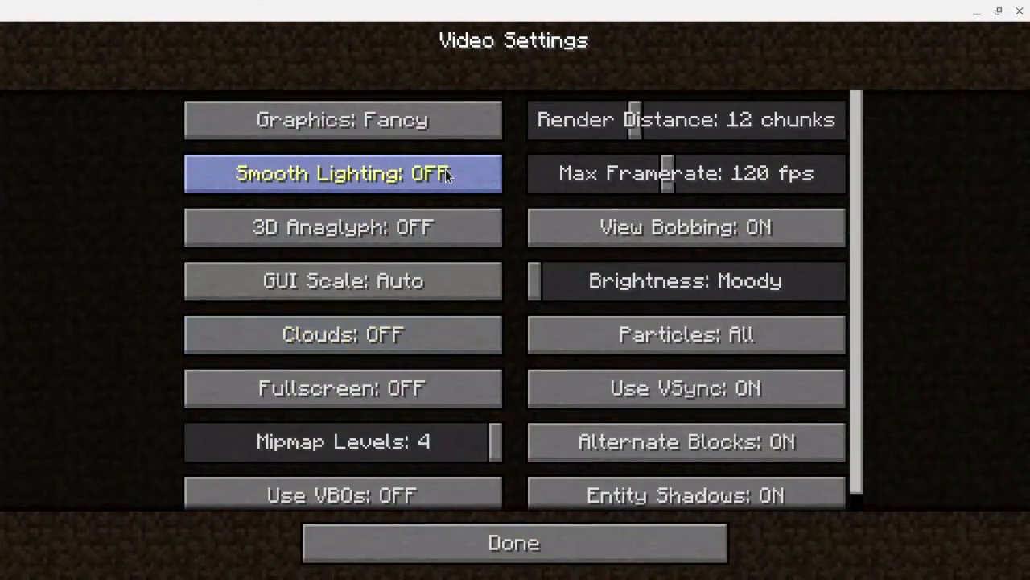
left_click(343, 119)
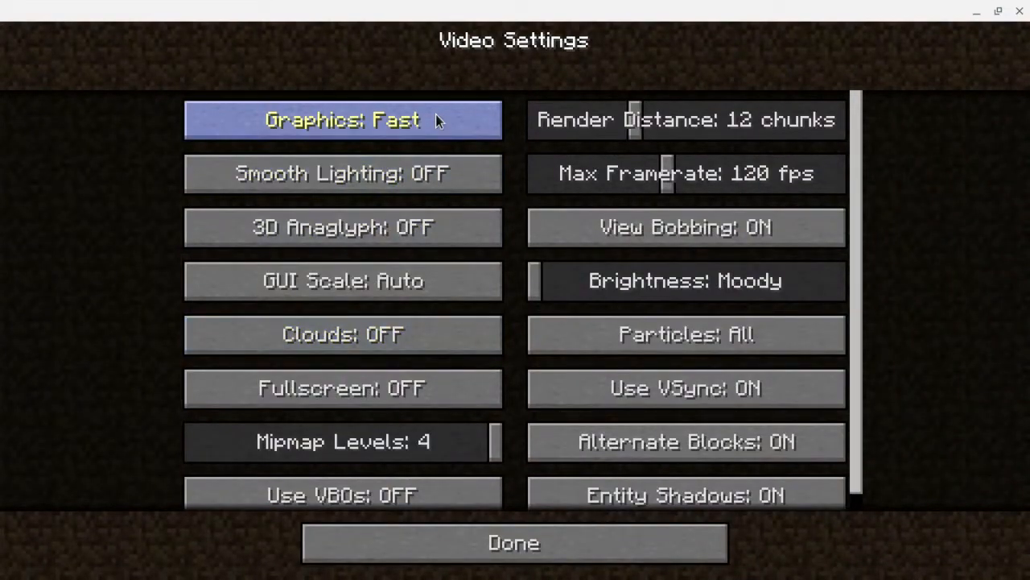
mouse_move(641, 132)
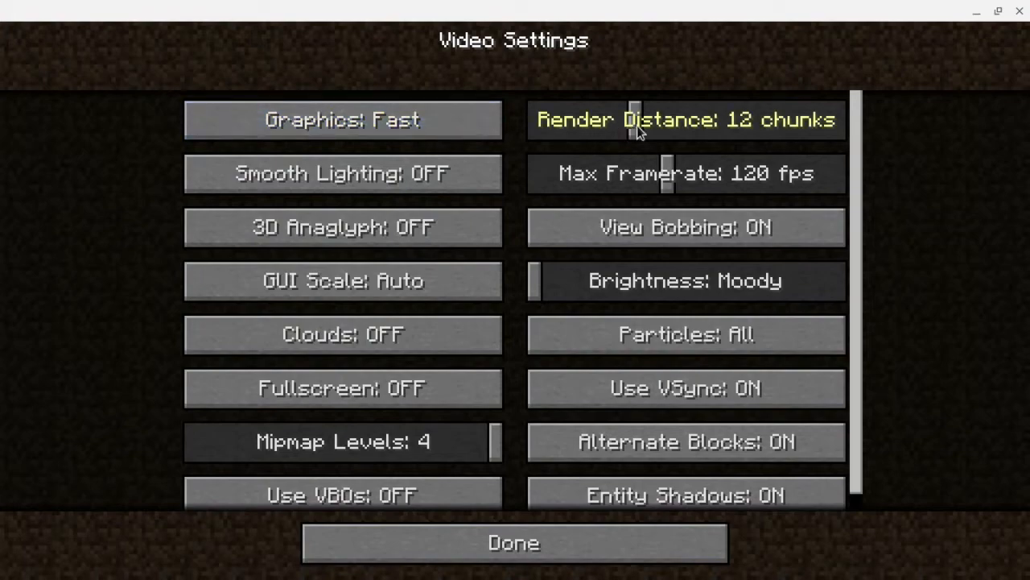
left_click_drag(636, 119, 594, 119)
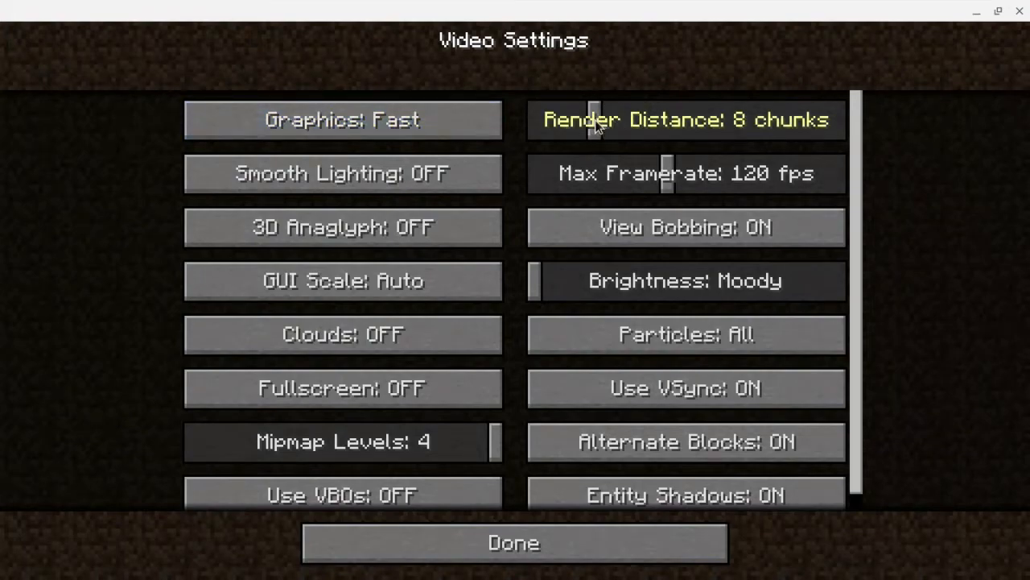
left_click_drag(592, 119, 571, 119)
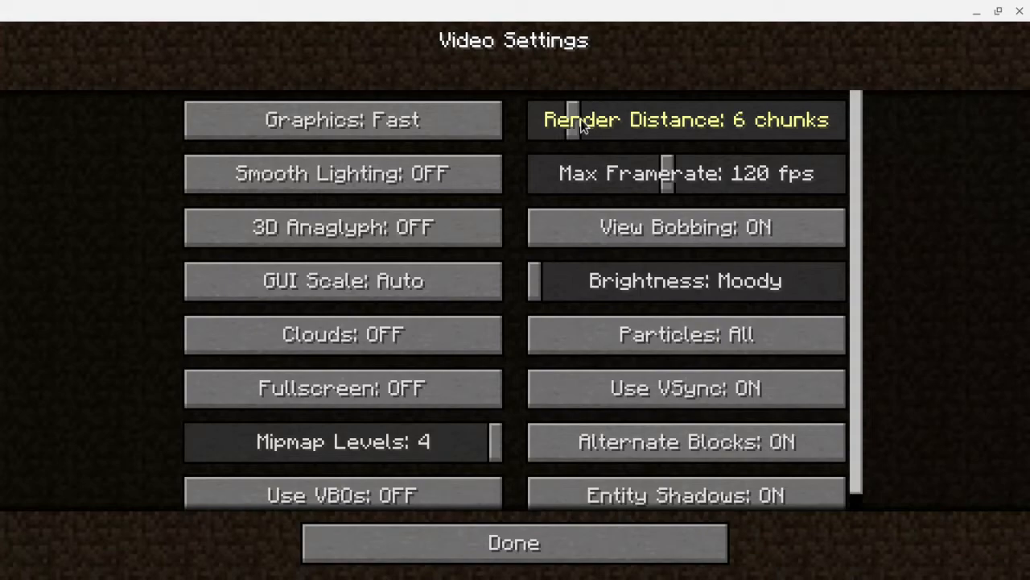
mouse_move(664, 249)
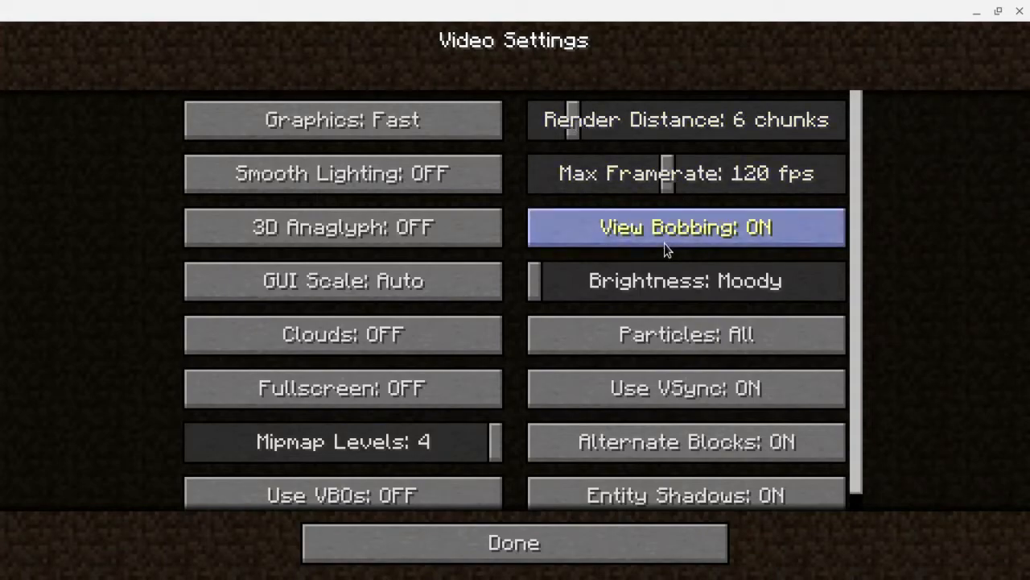
left_click(686, 333)
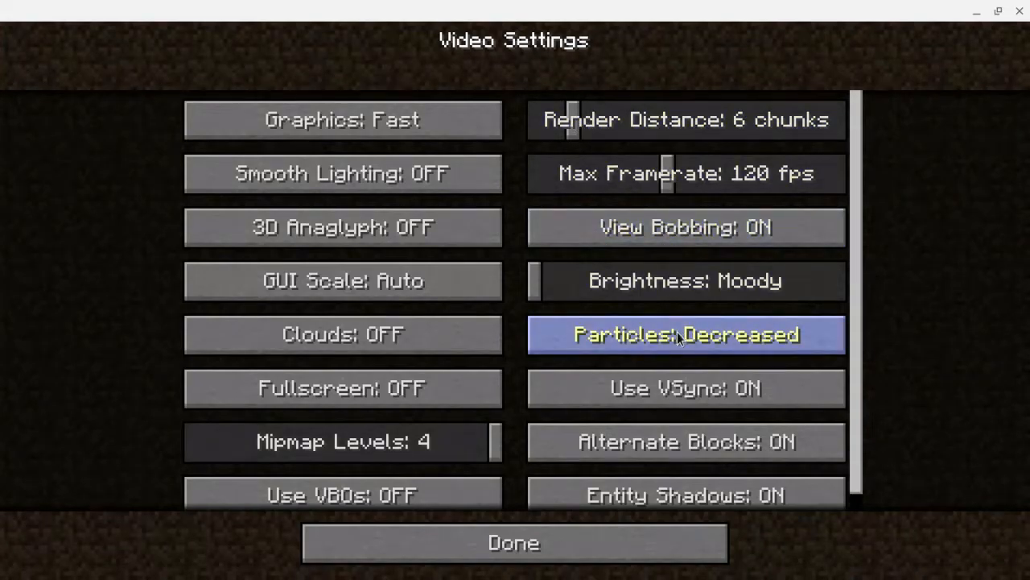
mouse_move(541, 403)
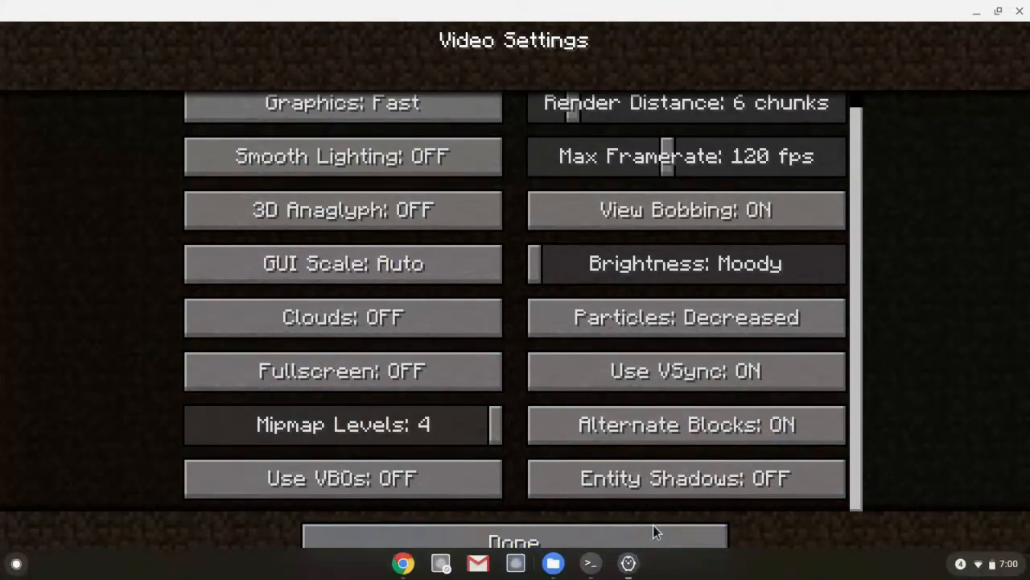
left_click(514, 541)
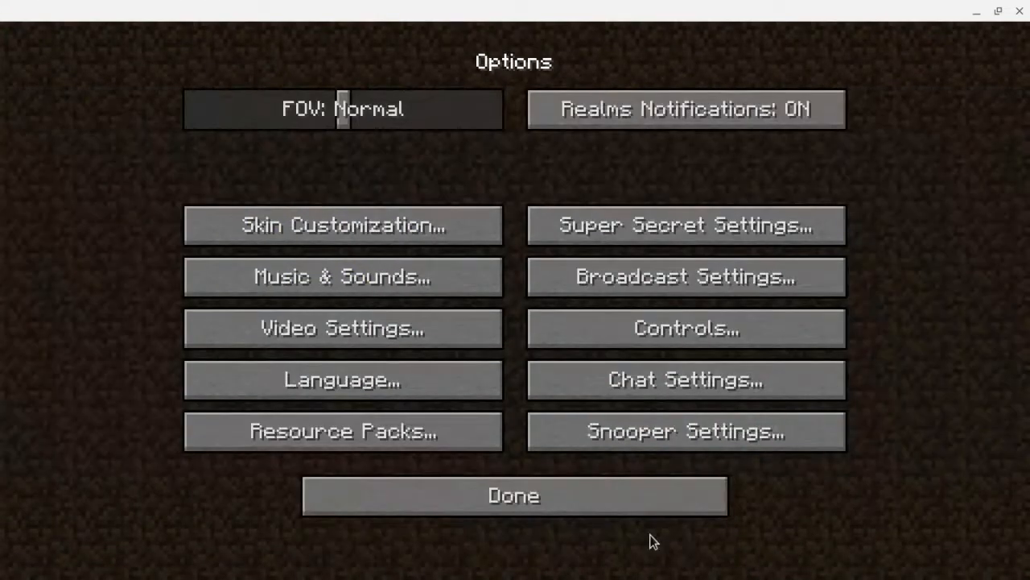
mouse_move(428, 518)
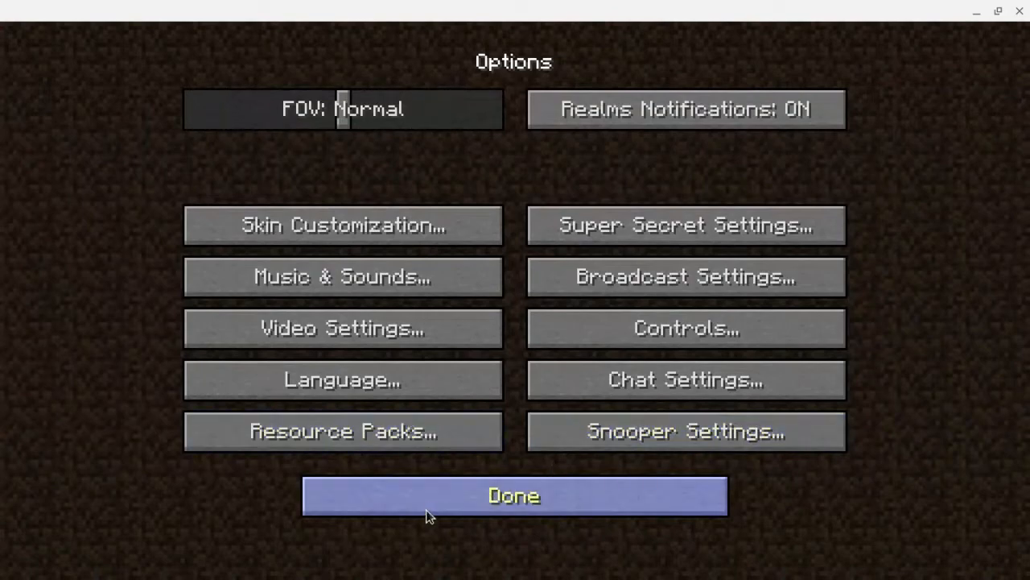
mouse_move(481, 500)
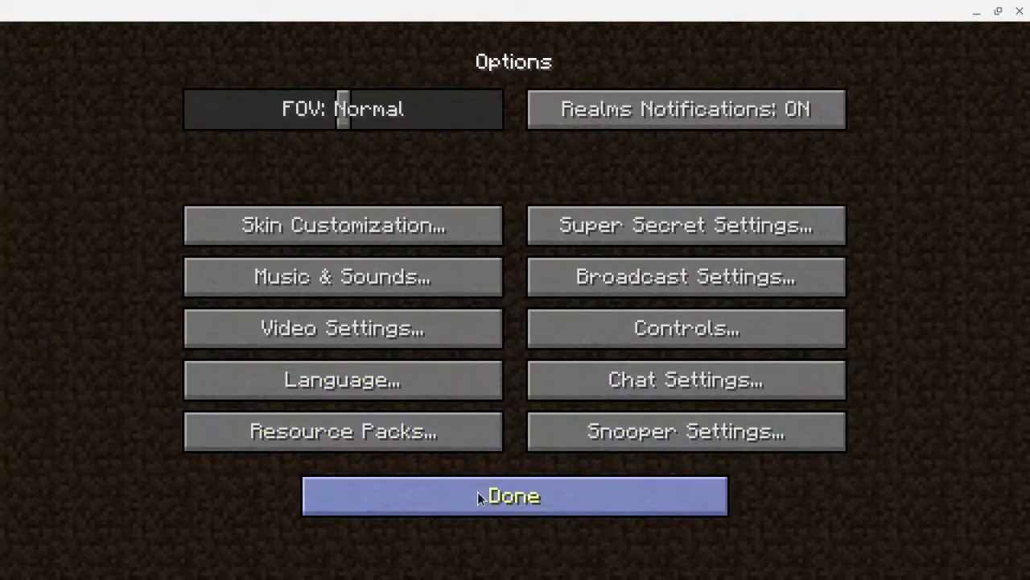
Create a new singleplayer world 'New World' in Hardcore game mode
left_click(514, 496)
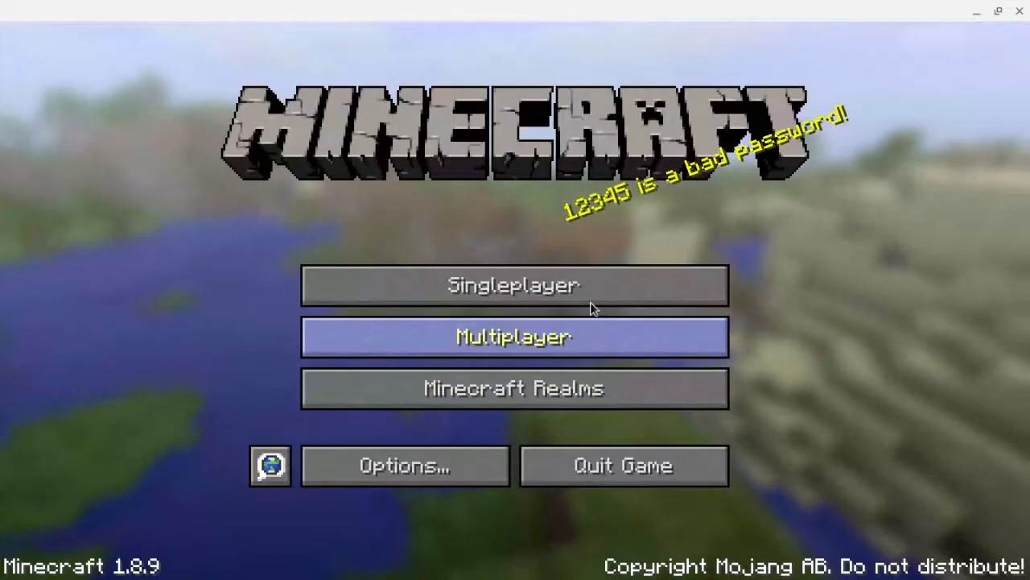
left_click(514, 285)
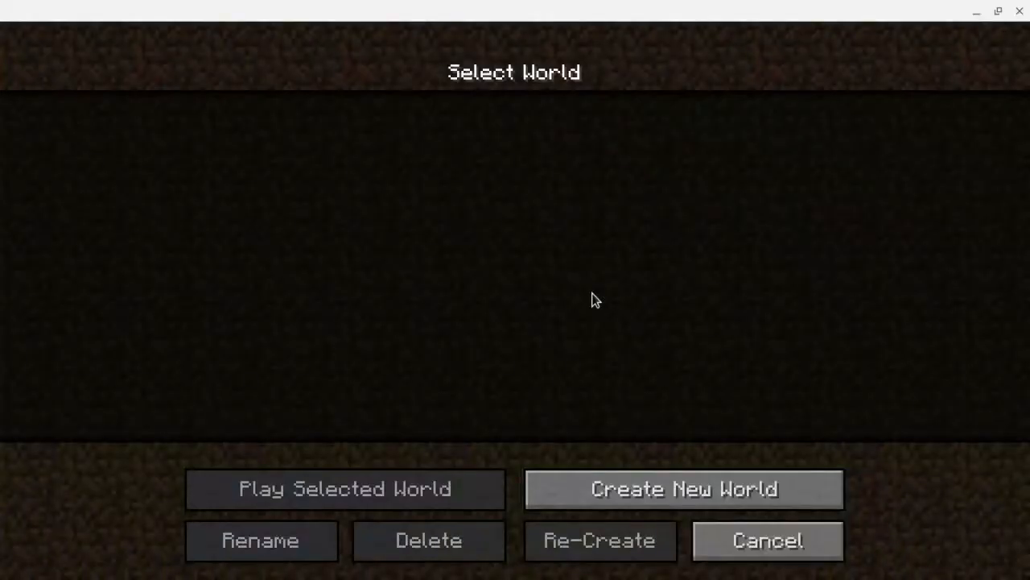
left_click(685, 489)
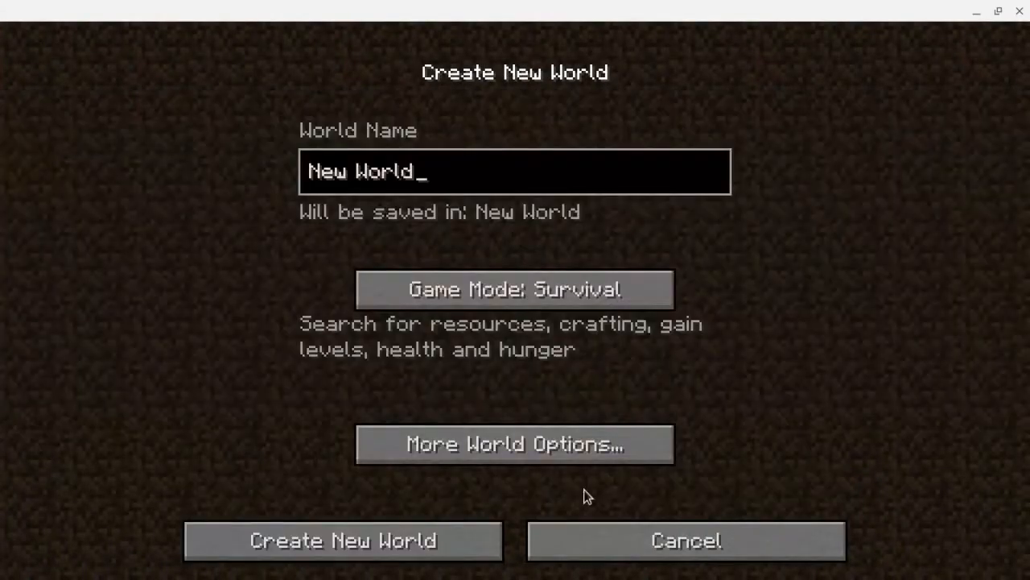
mouse_move(493, 369)
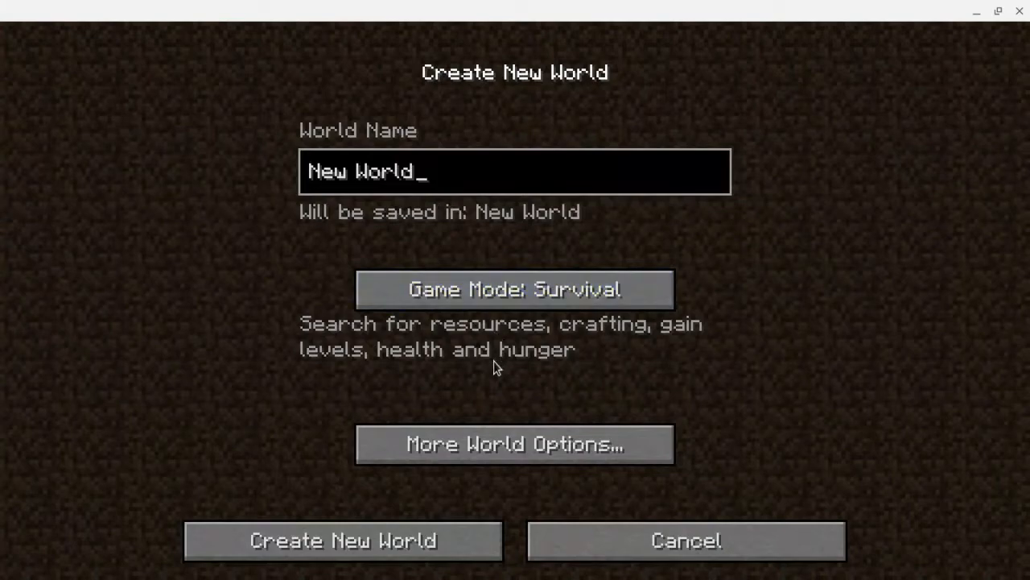
left_click(516, 290)
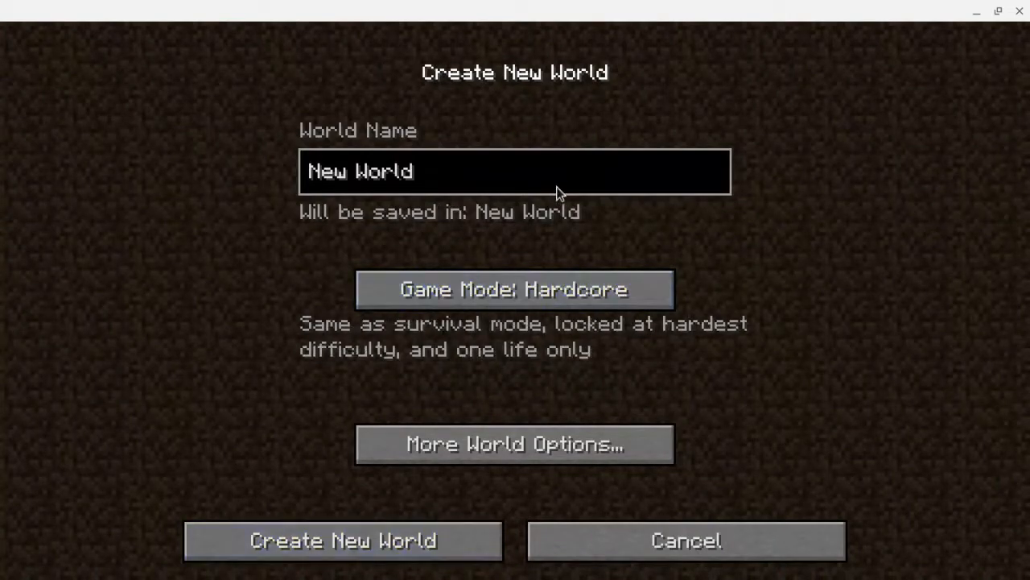
left_click(516, 290)
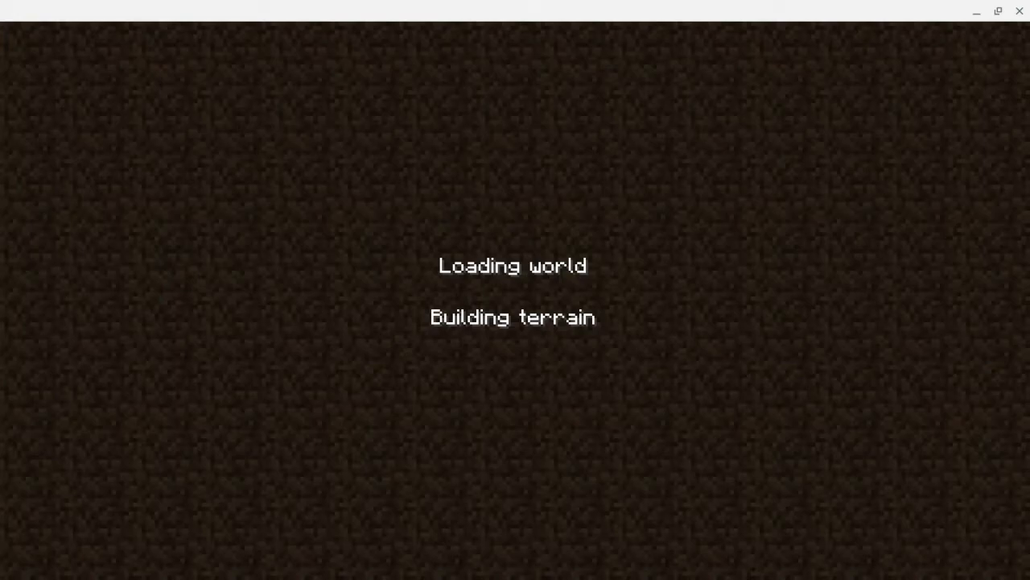
mouse_move(396, 421)
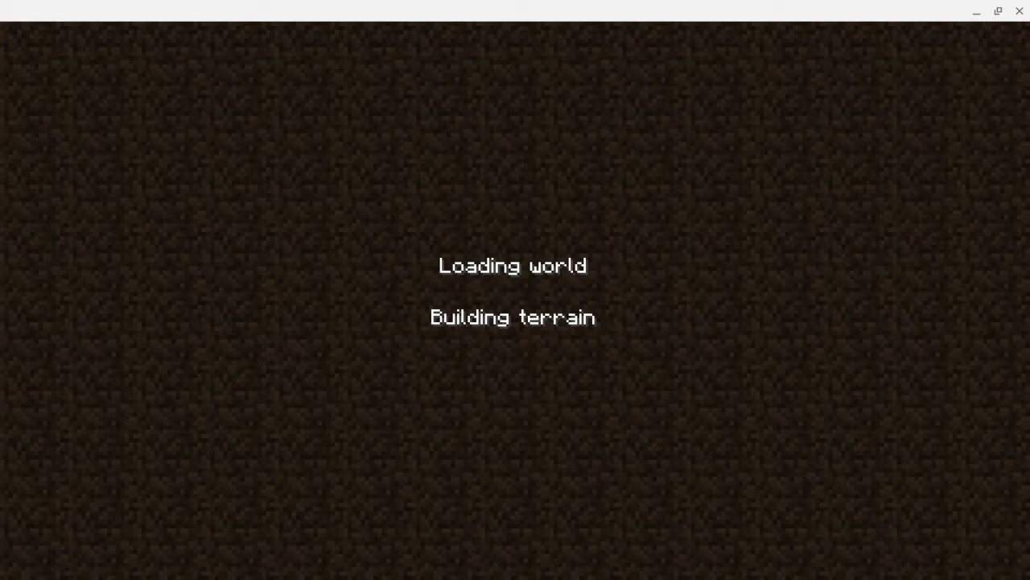
mouse_move(441, 408)
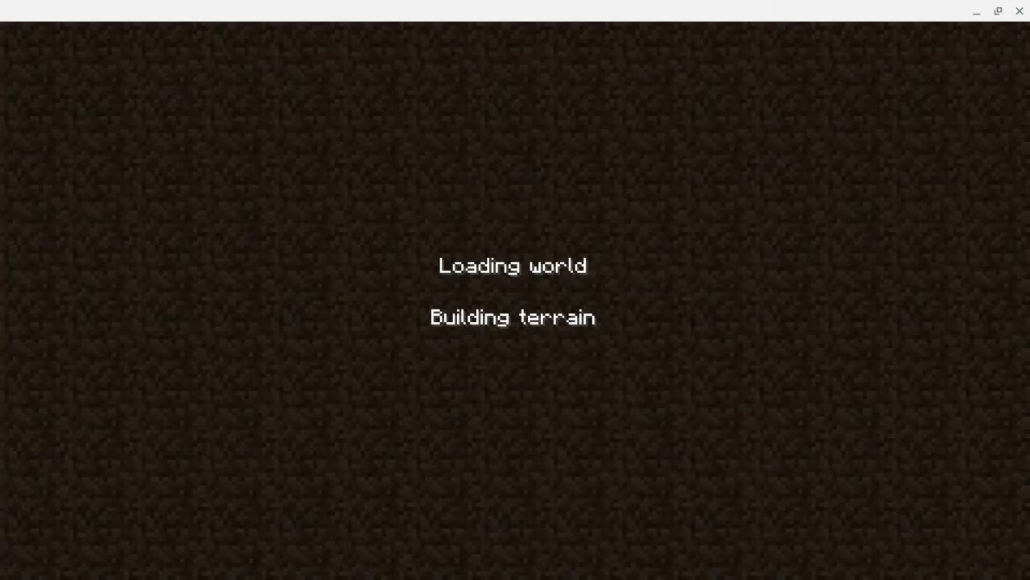
mouse_move(647, 264)
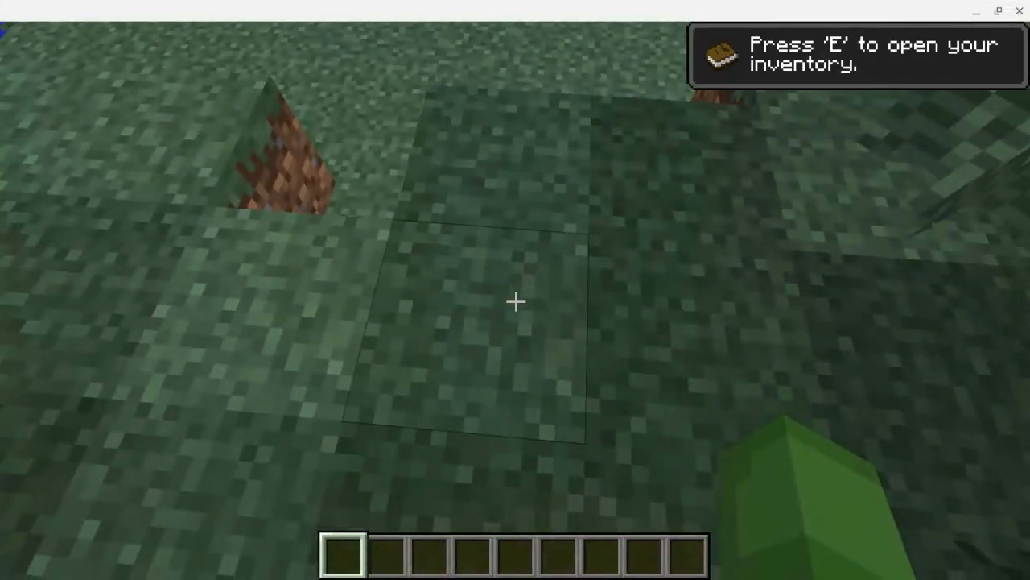
Break the grass block under the crosshair in the new world
left_click(516, 303)
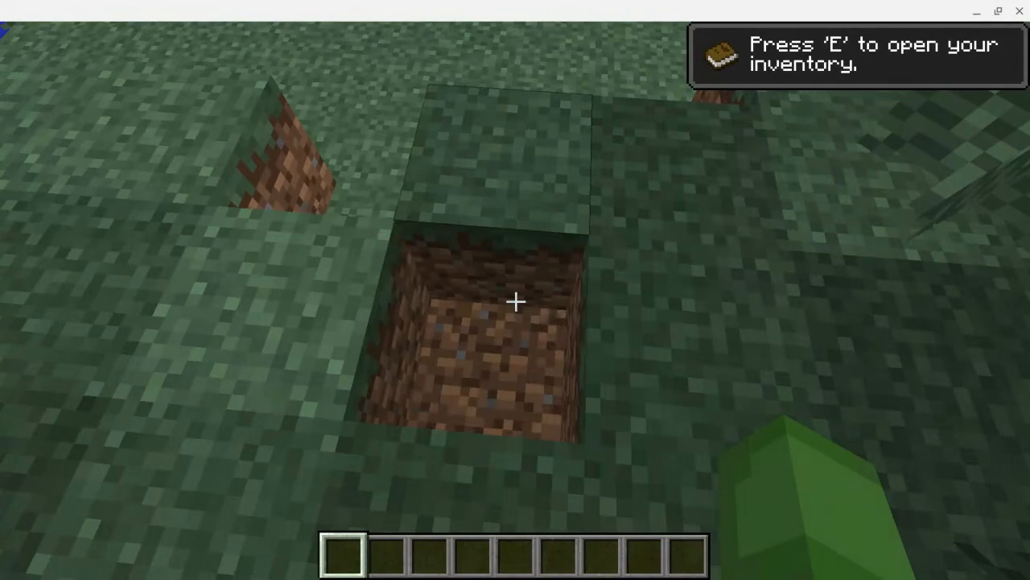